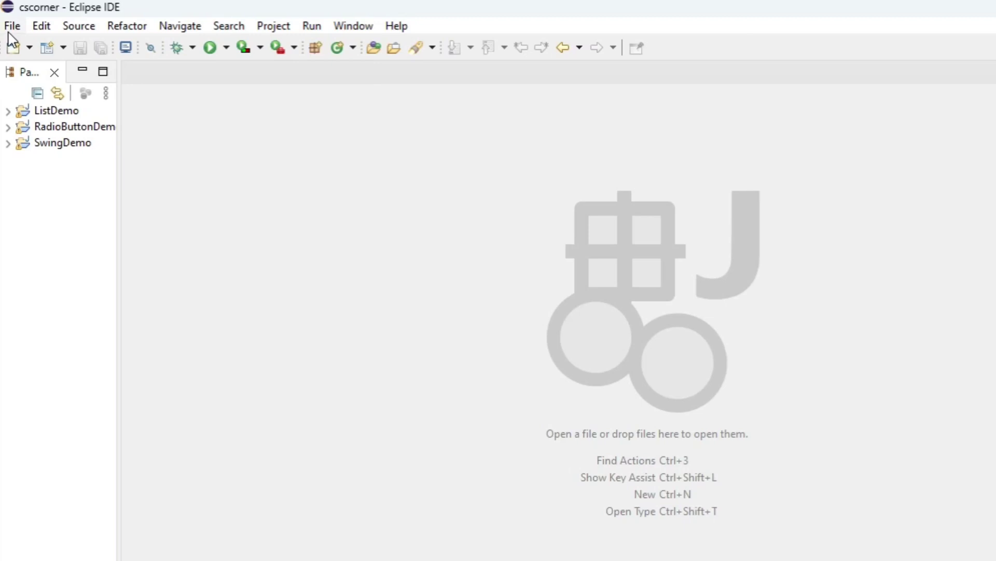
# Create a new Java project named JComboDemo with default build settings
pyautogui.click(11, 26)
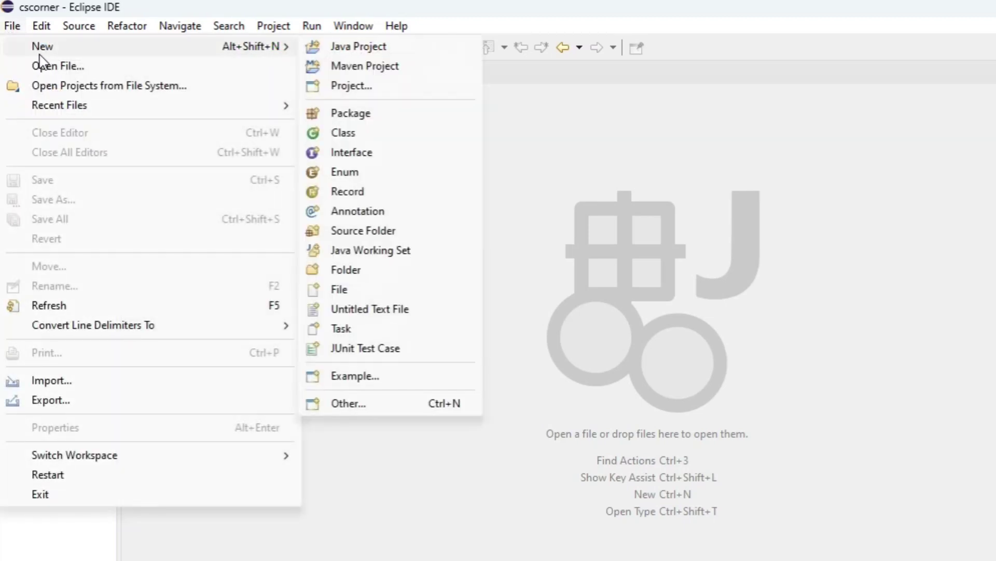
pyautogui.click(359, 45)
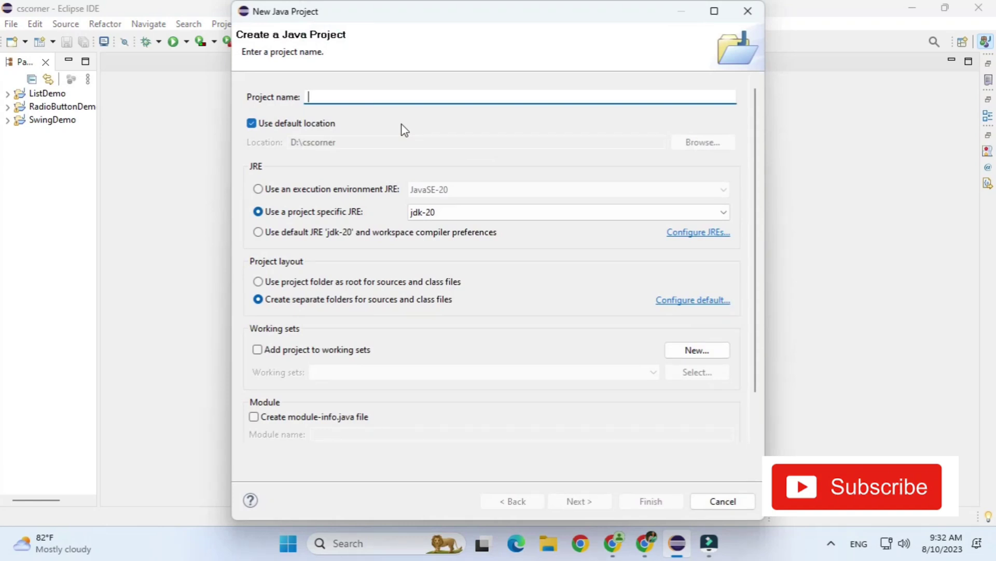
pyautogui.write('J')
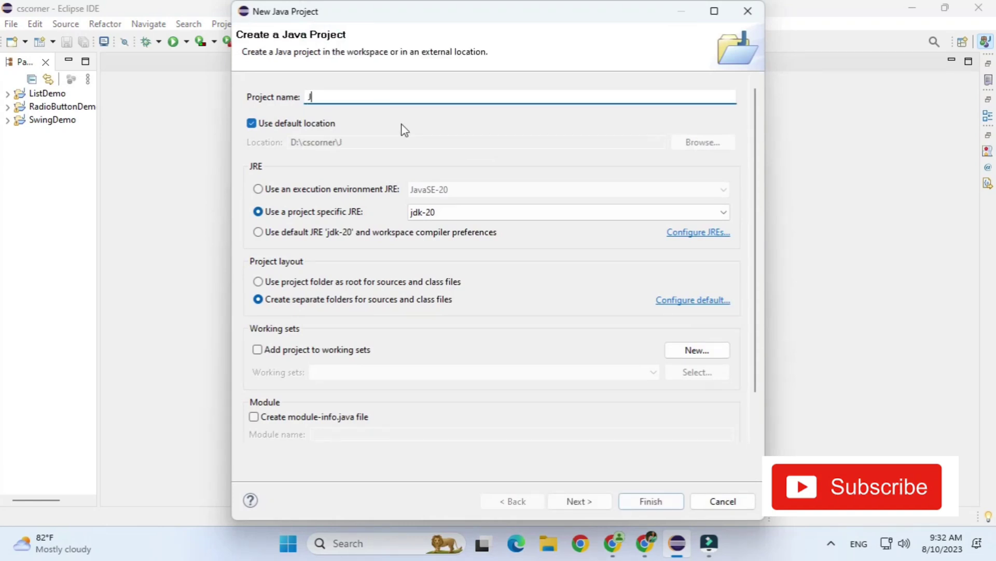
pyautogui.write('Com')
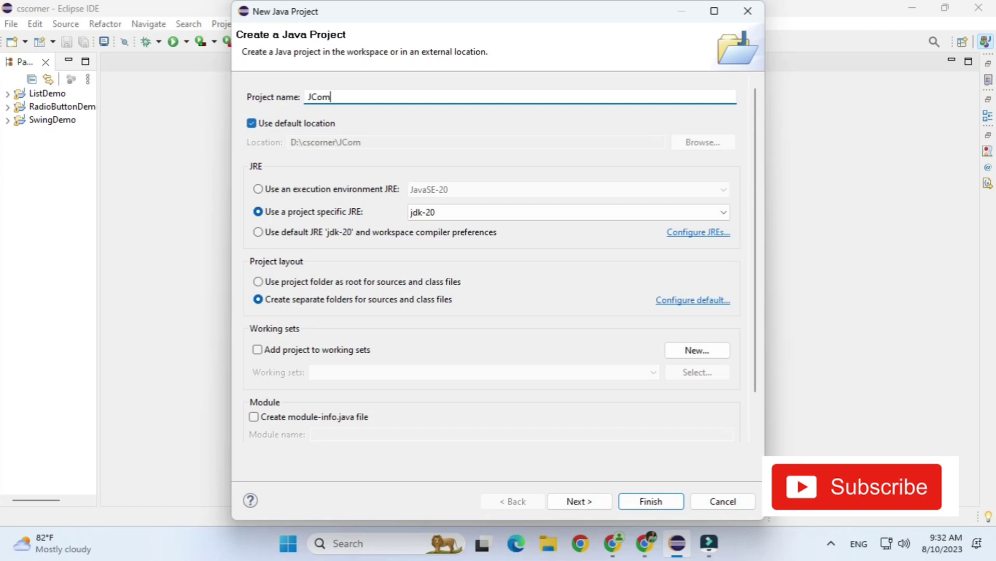
pyautogui.write('boD')
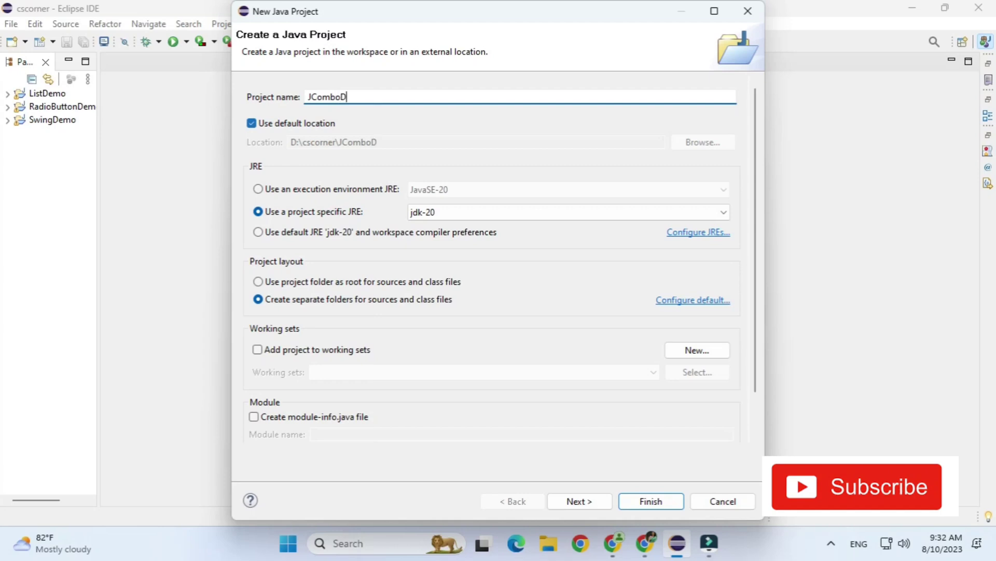
pyautogui.write('emo')
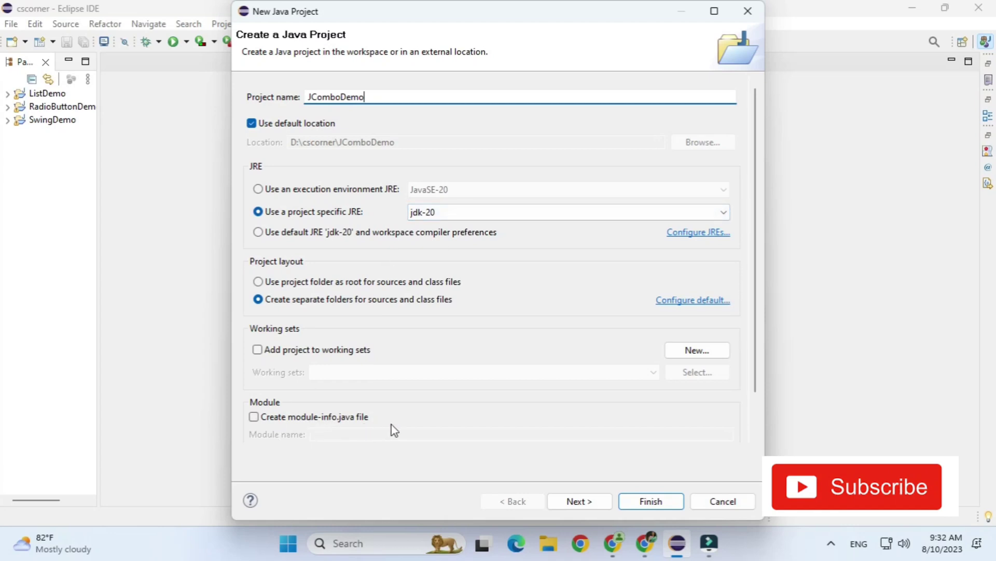
pyautogui.click(579, 500)
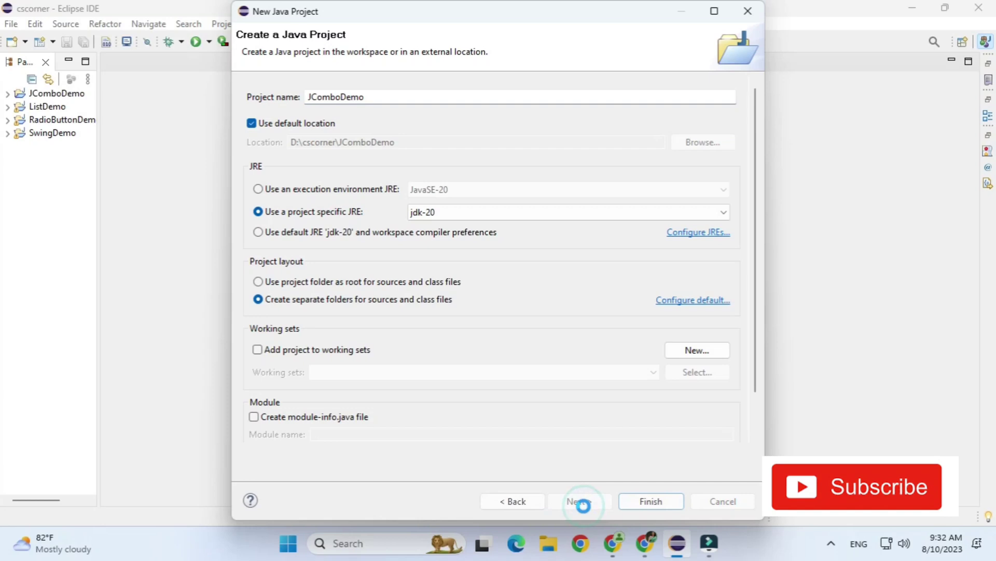
pyautogui.click(580, 501)
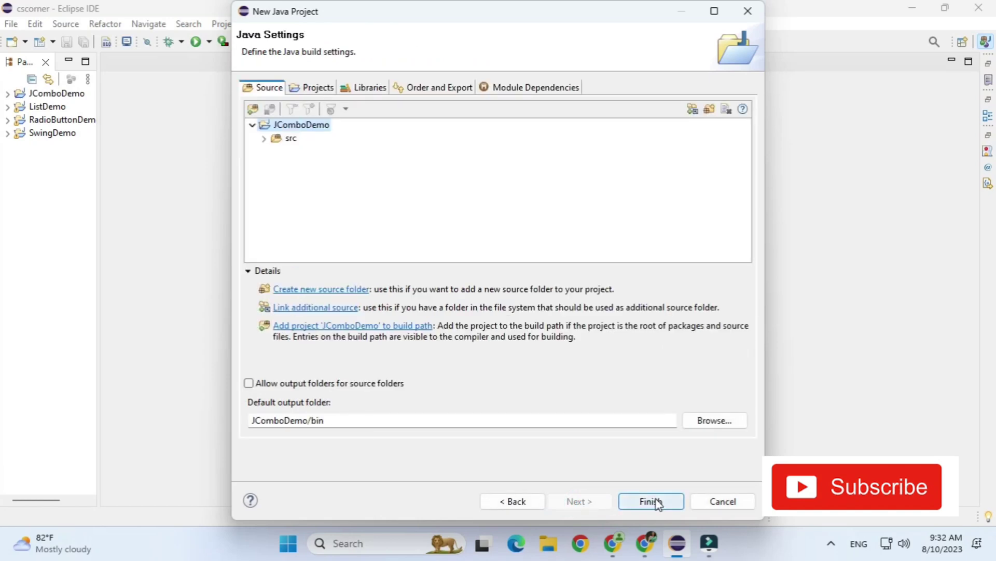
pyautogui.click(651, 501)
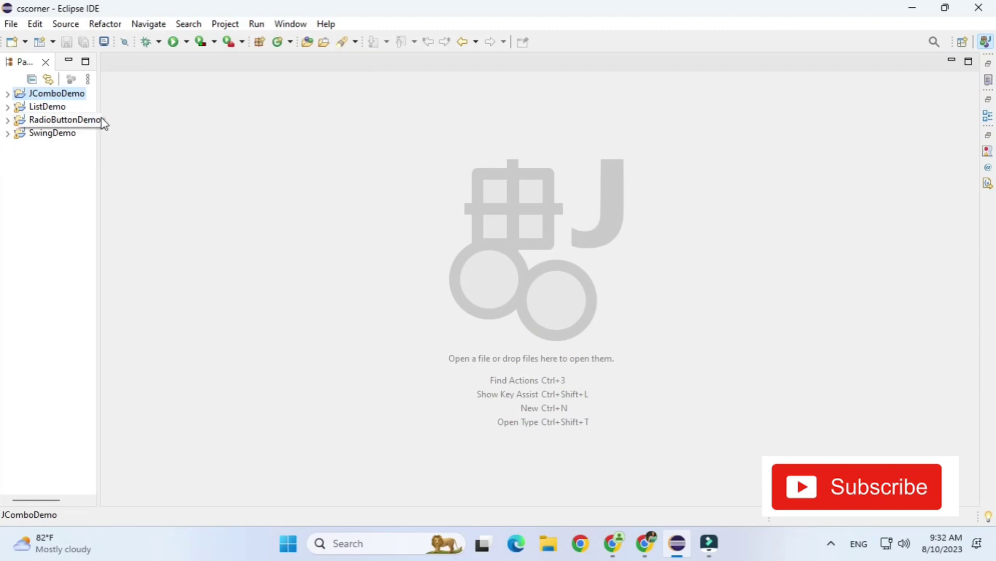
# Add a Swing JFrame class ComboFrame in package cscorner under JComboDemo's src folder
pyautogui.click(7, 93)
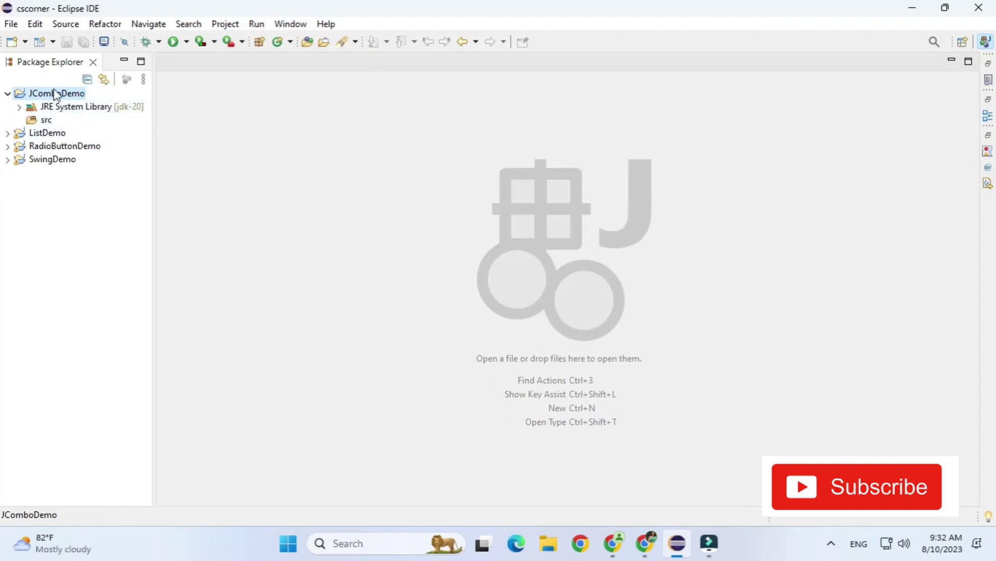
pyautogui.click(46, 120)
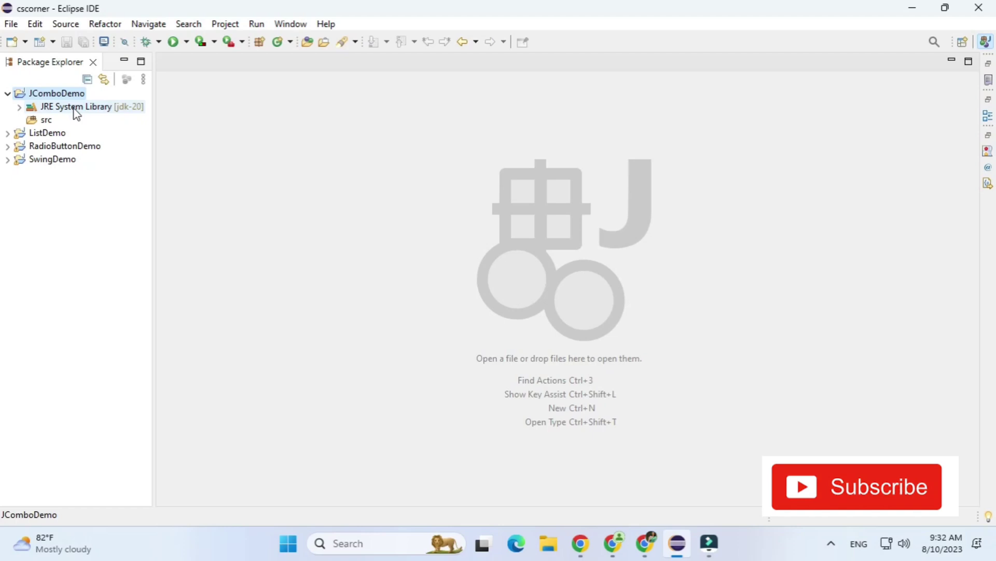
pyautogui.click(45, 120)
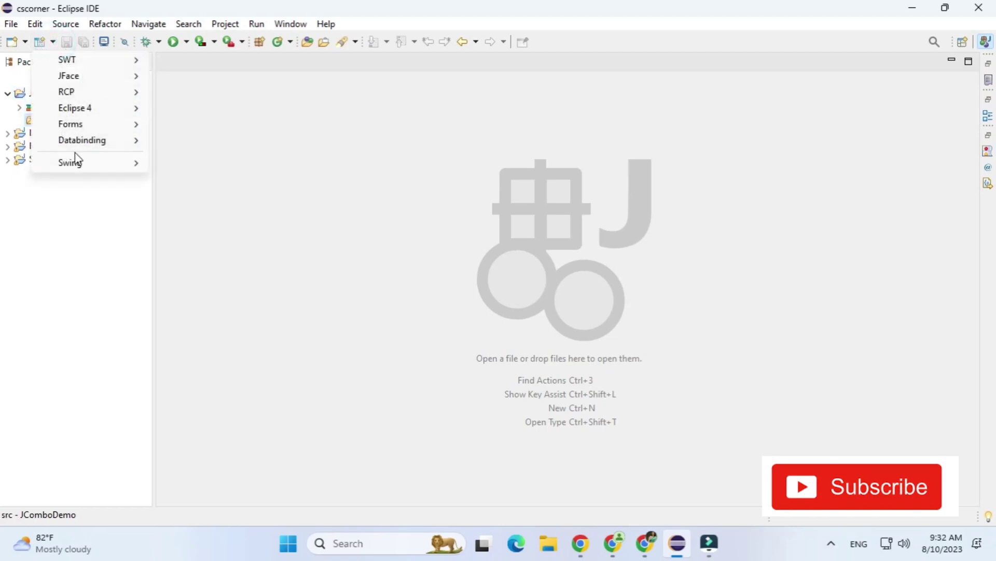
pyautogui.click(68, 162)
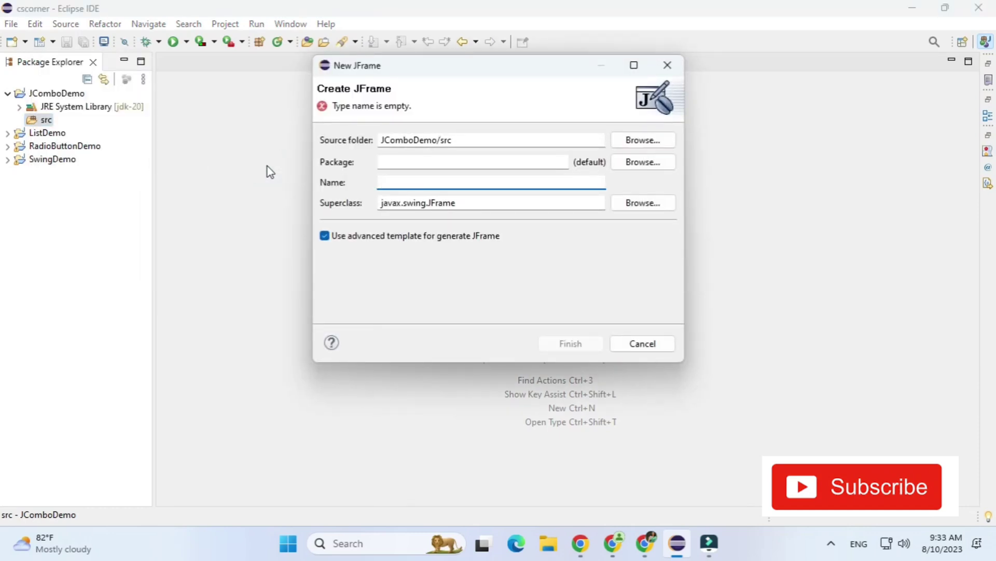
pyautogui.write('Co')
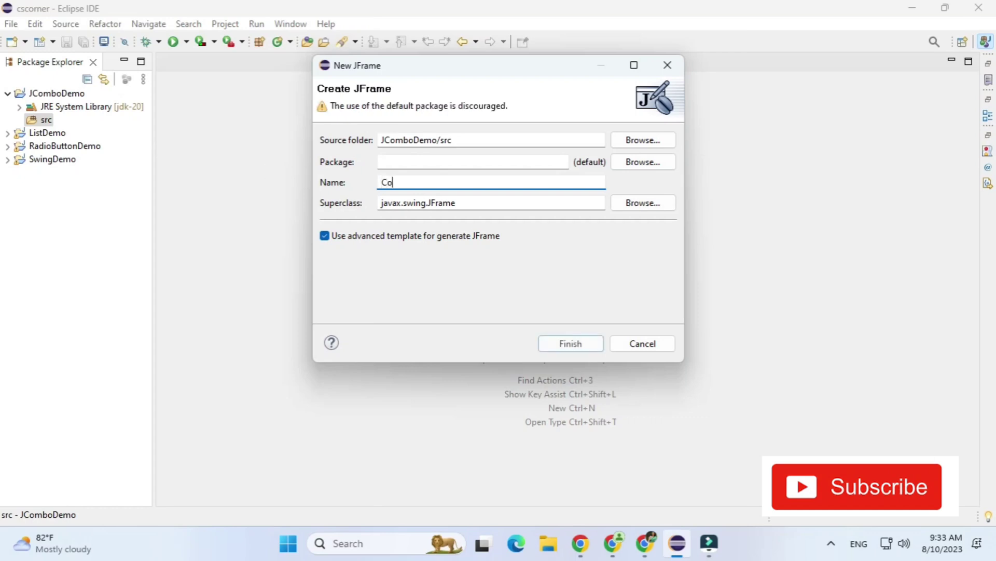
pyautogui.write('mboFrame')
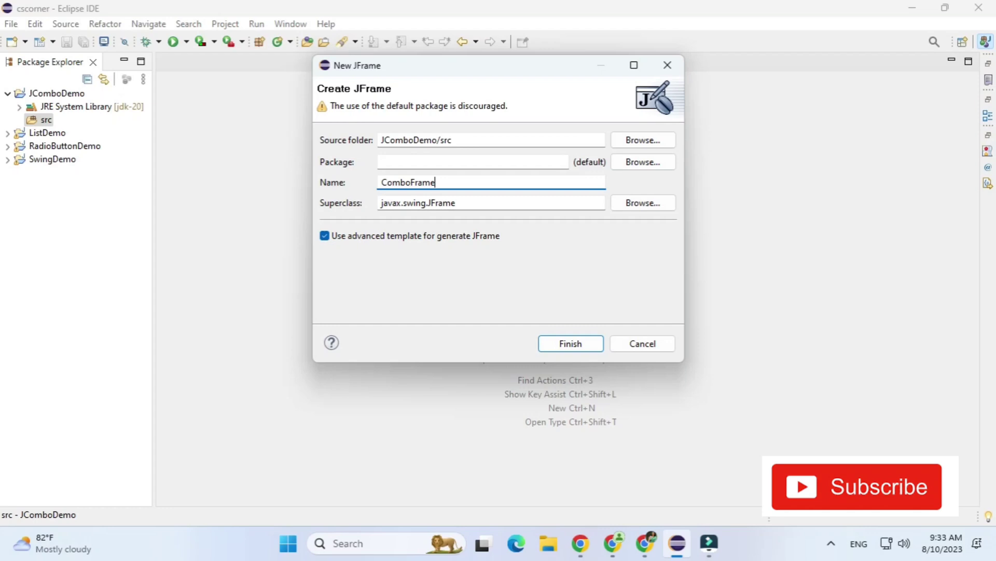
pyautogui.click(445, 161)
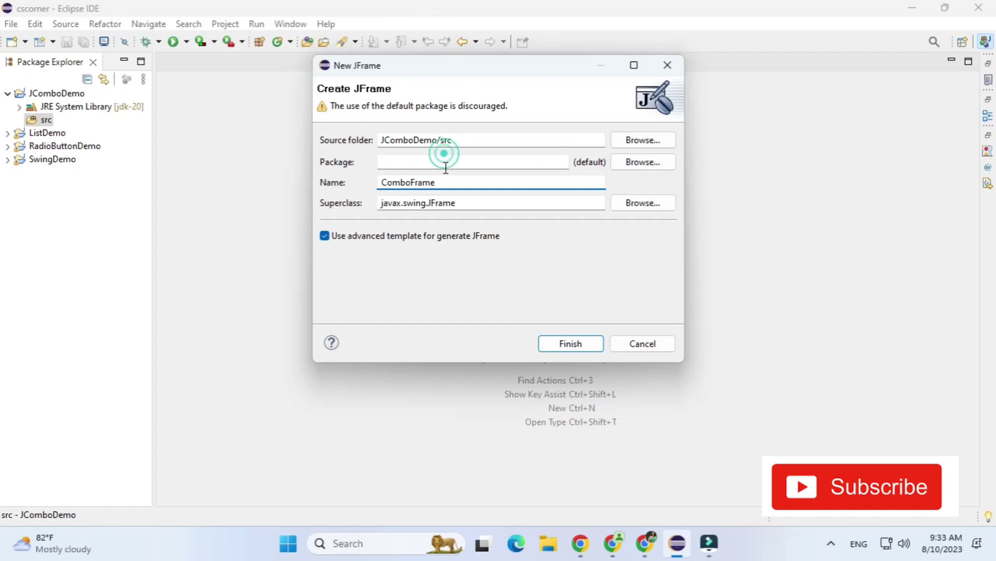
pyautogui.write('cscorner')
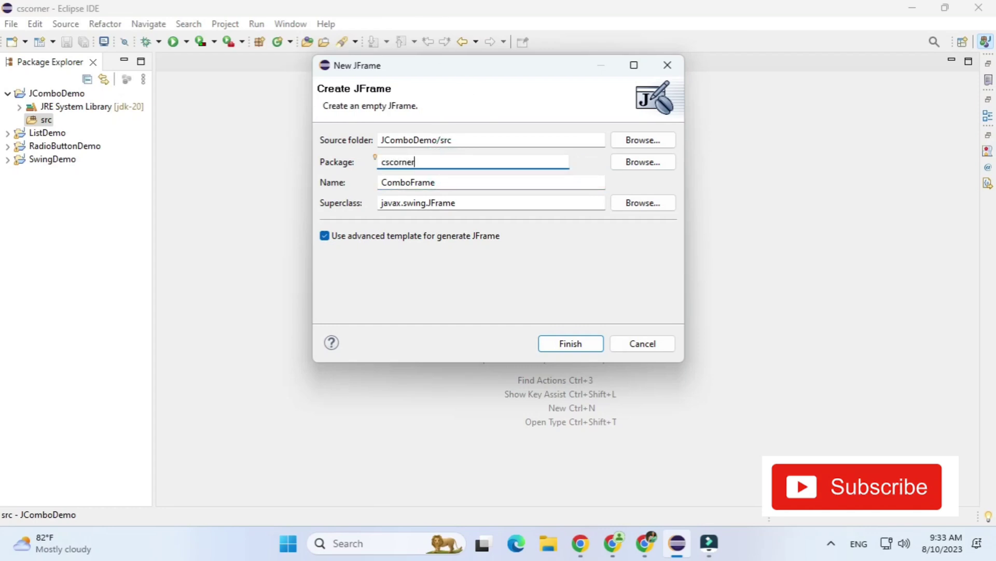
pyautogui.moveTo(563, 360)
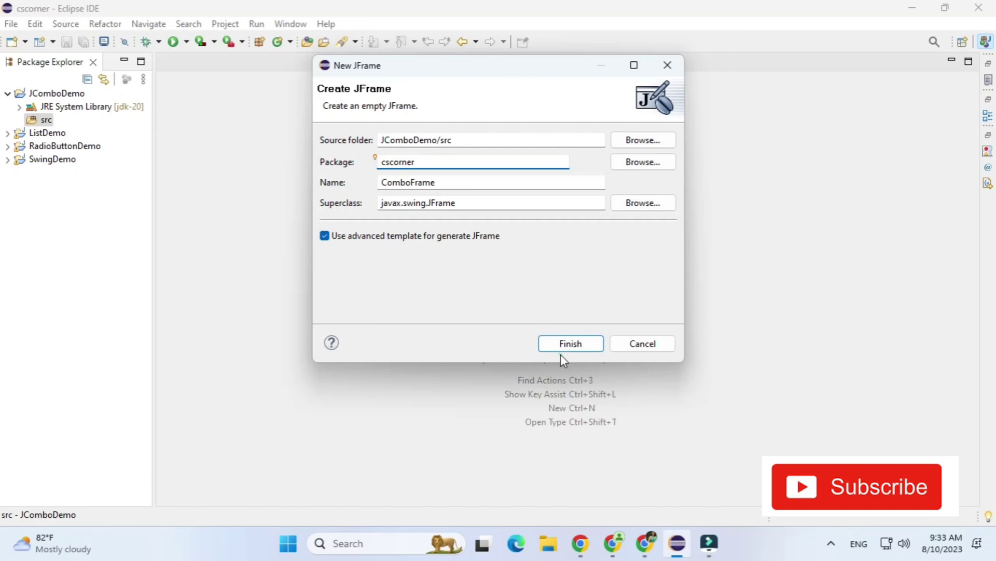
pyautogui.click(570, 343)
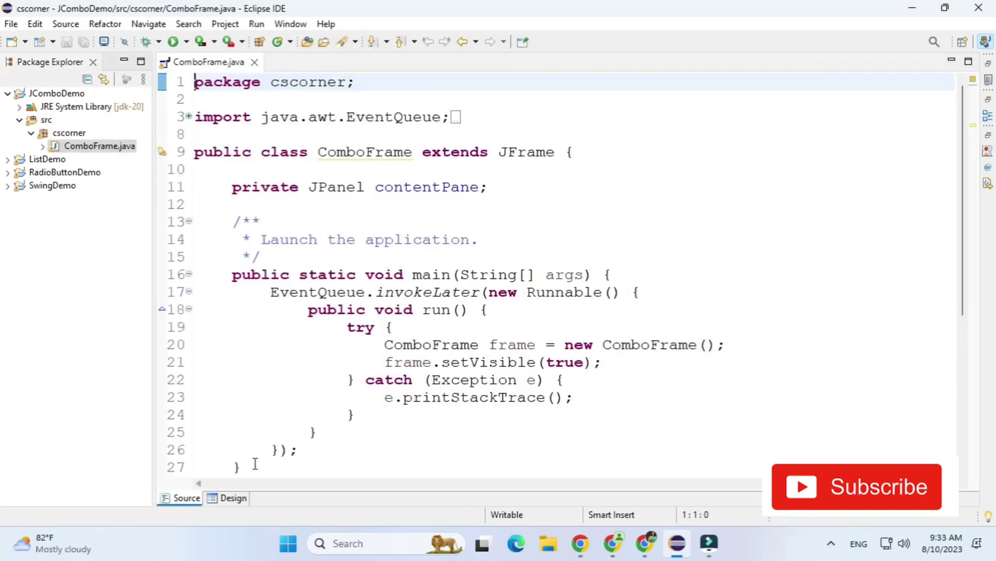
# In Design view, give the content pane absolute layout and title the frame 'Combo Demo'
pyautogui.click(233, 498)
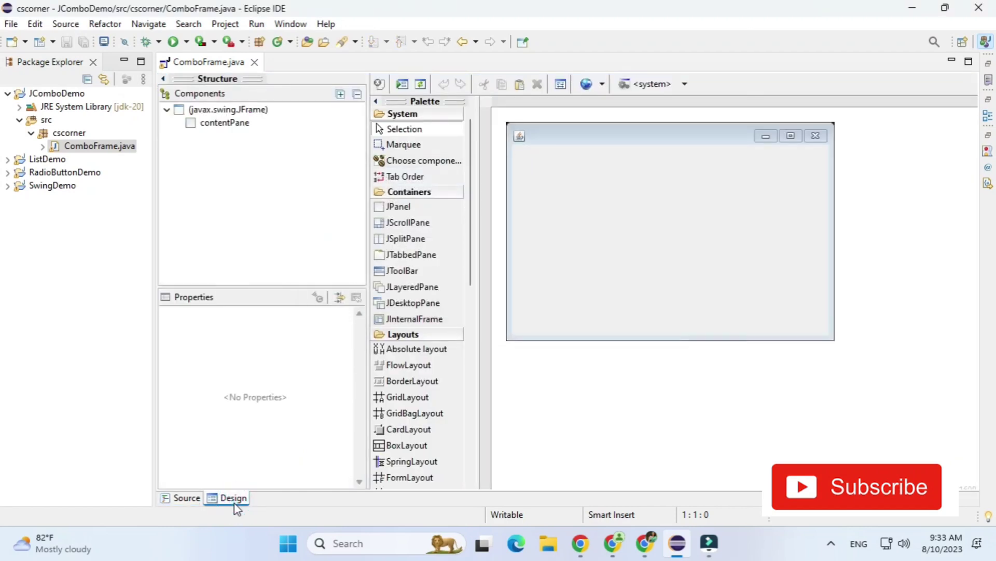
pyautogui.moveTo(584, 275)
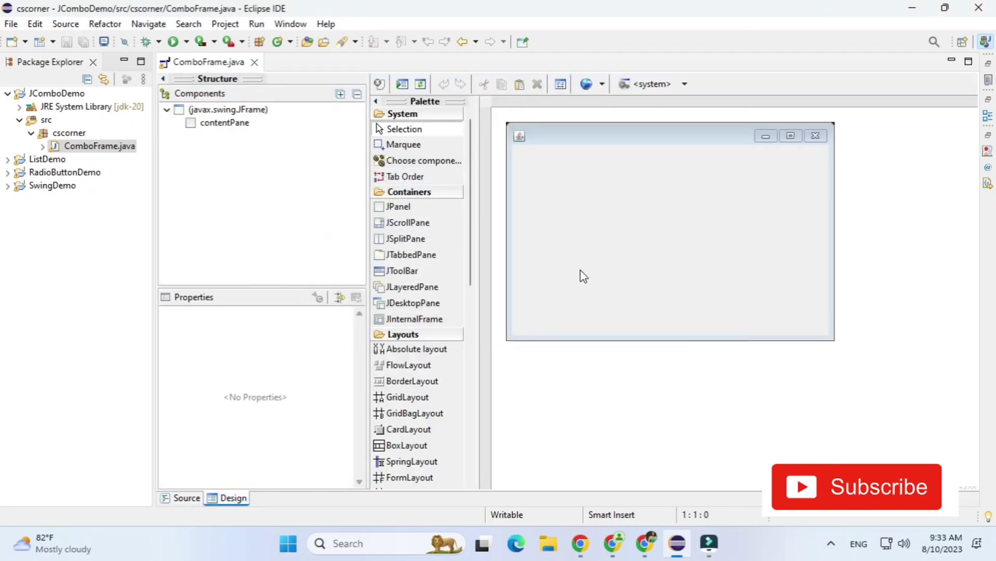
pyautogui.moveTo(600, 246)
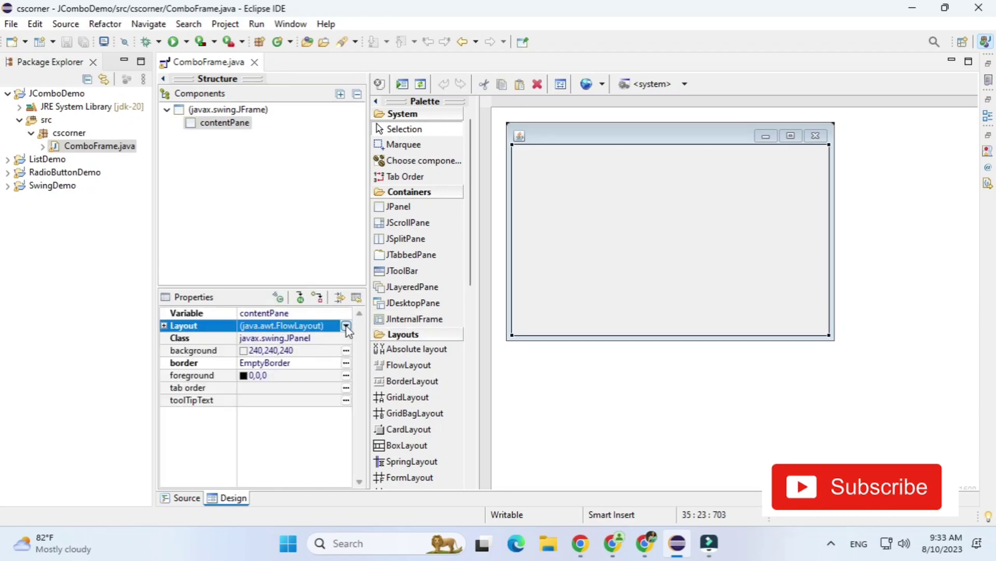
pyautogui.click(347, 326)
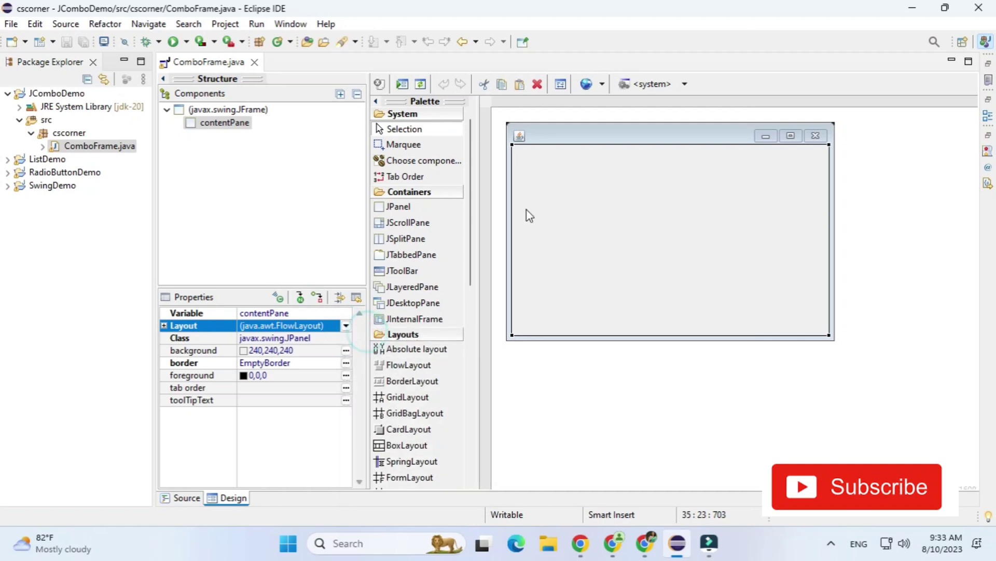
pyautogui.click(565, 136)
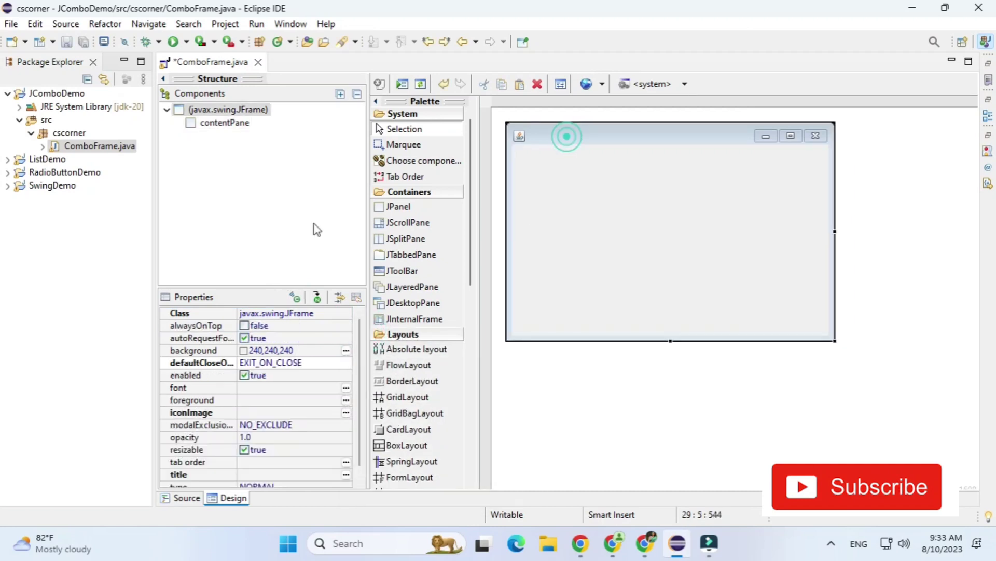
pyautogui.click(278, 474)
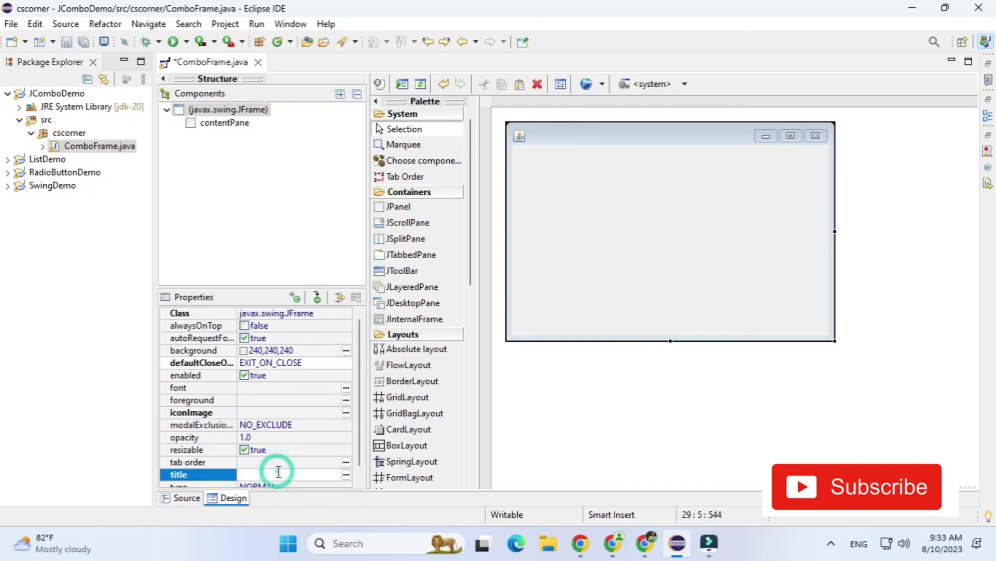
pyautogui.write('Combo')
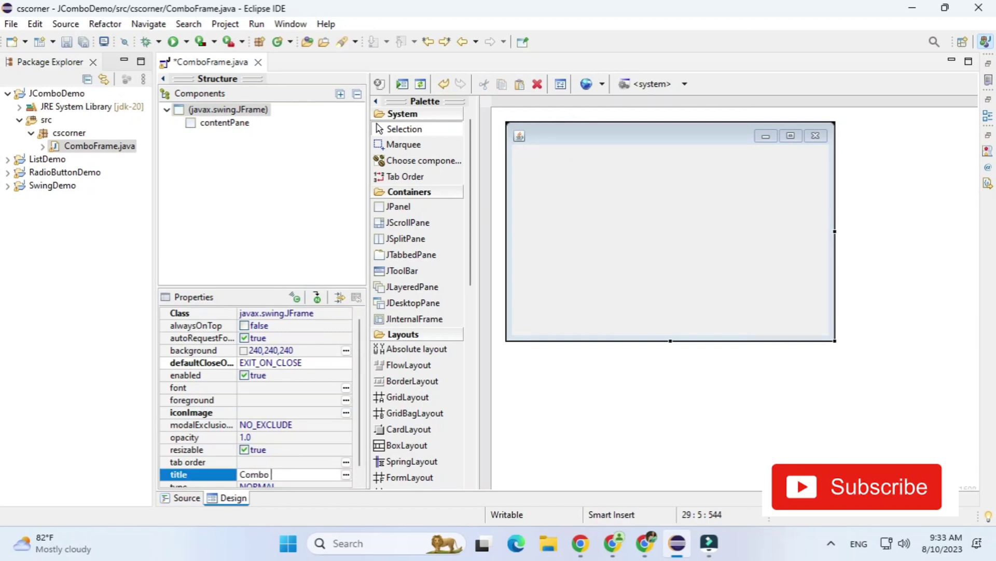
pyautogui.write('Deb')
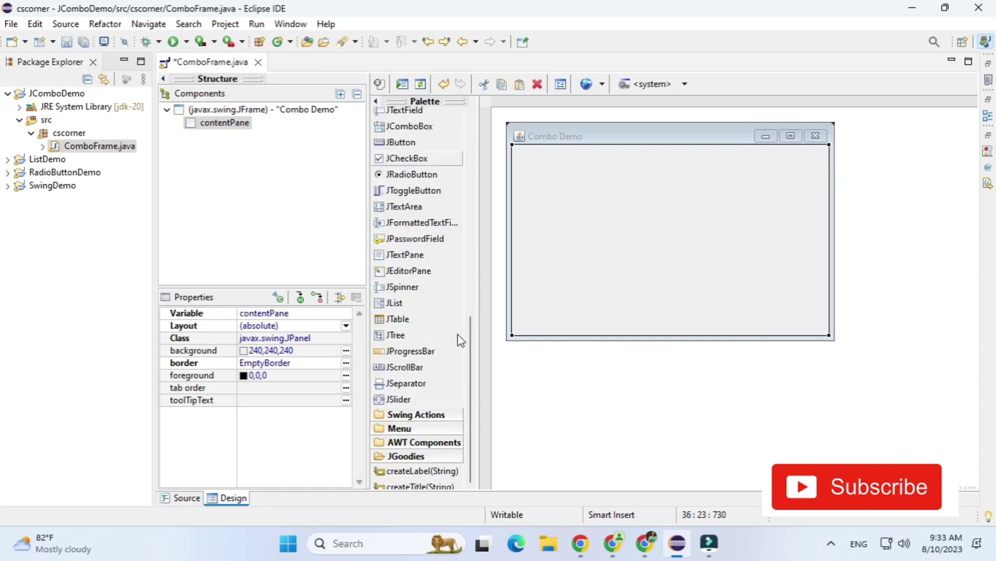
pyautogui.moveTo(429, 439)
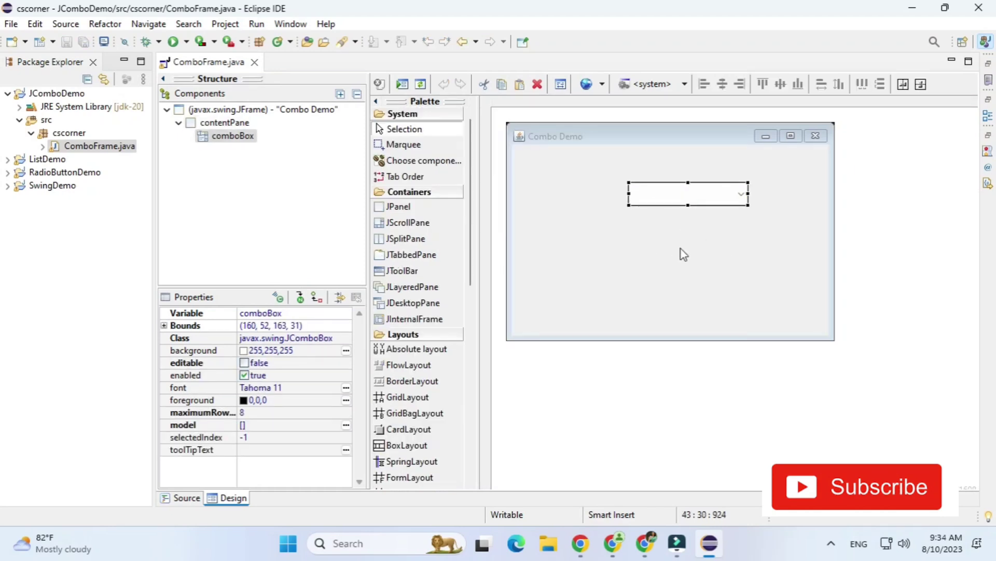
pyautogui.moveTo(800, 238)
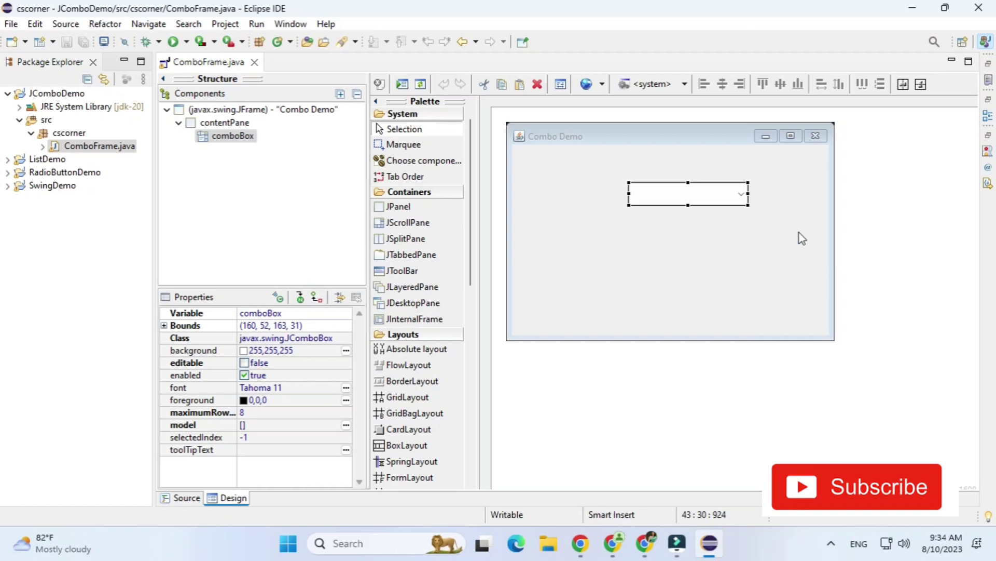
pyautogui.moveTo(273, 431)
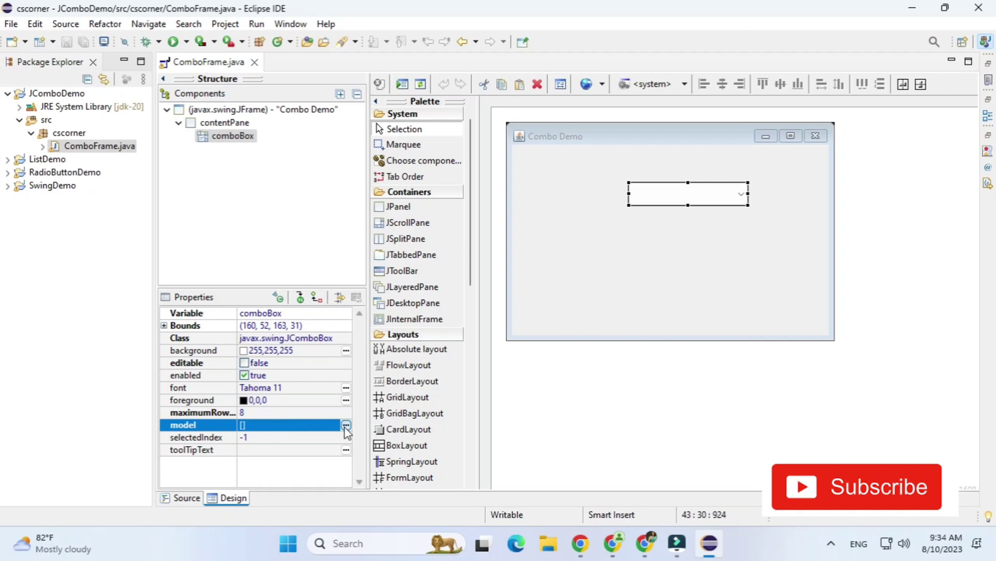
# Set the combo box model items to Select your cuntry, India, UK, US, Germany
pyautogui.click(346, 425)
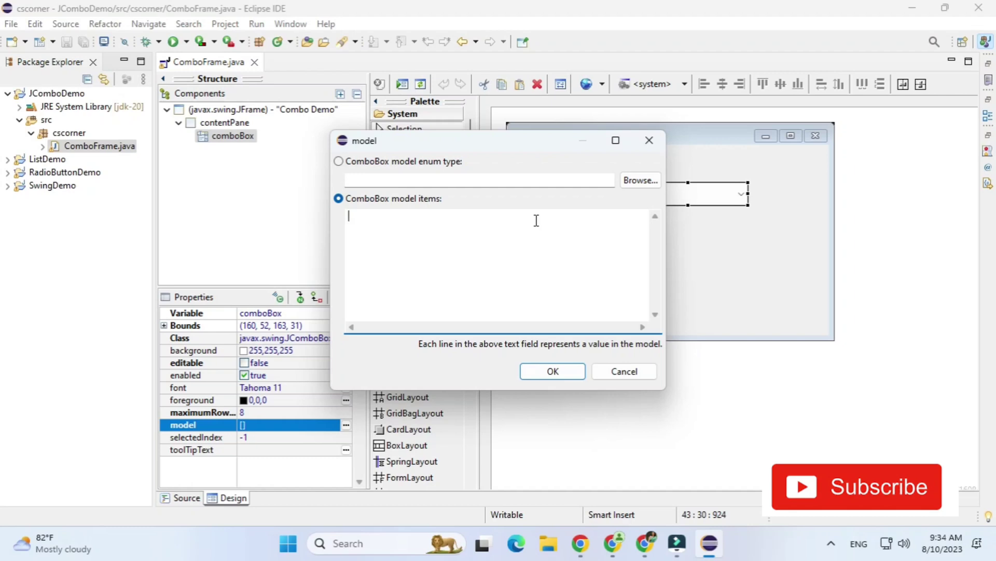
pyautogui.write('Select')
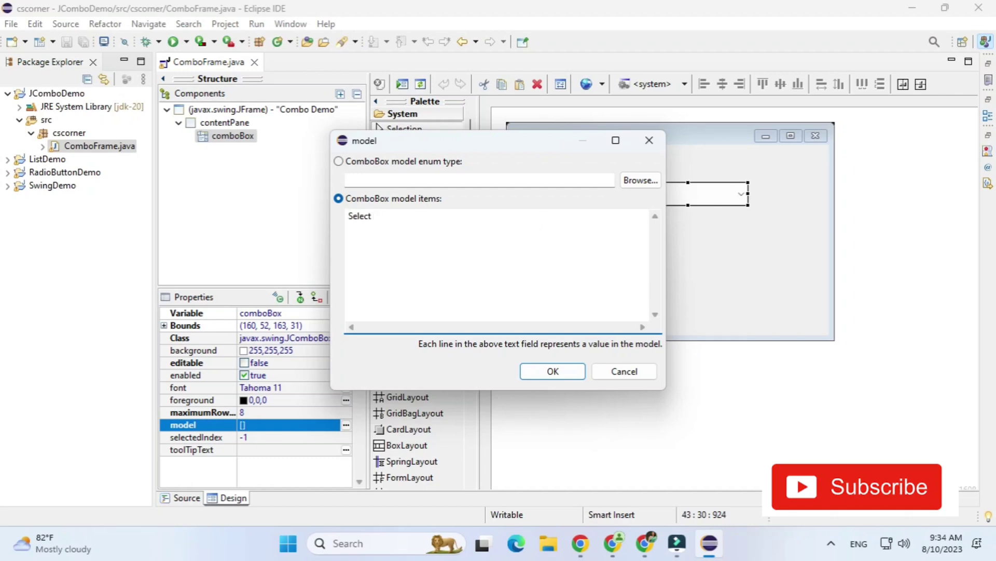
pyautogui.write('your')
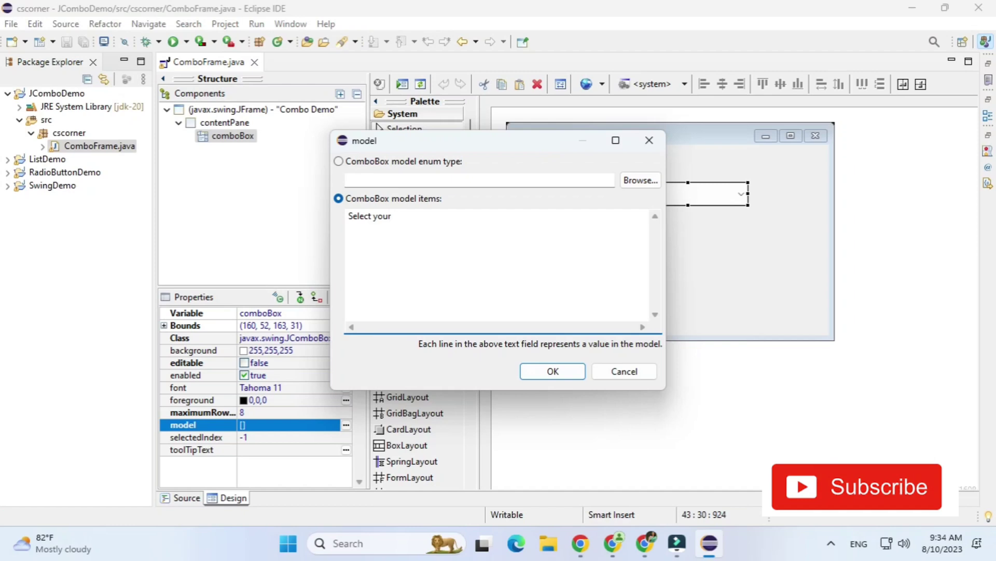
pyautogui.write('cuntry')
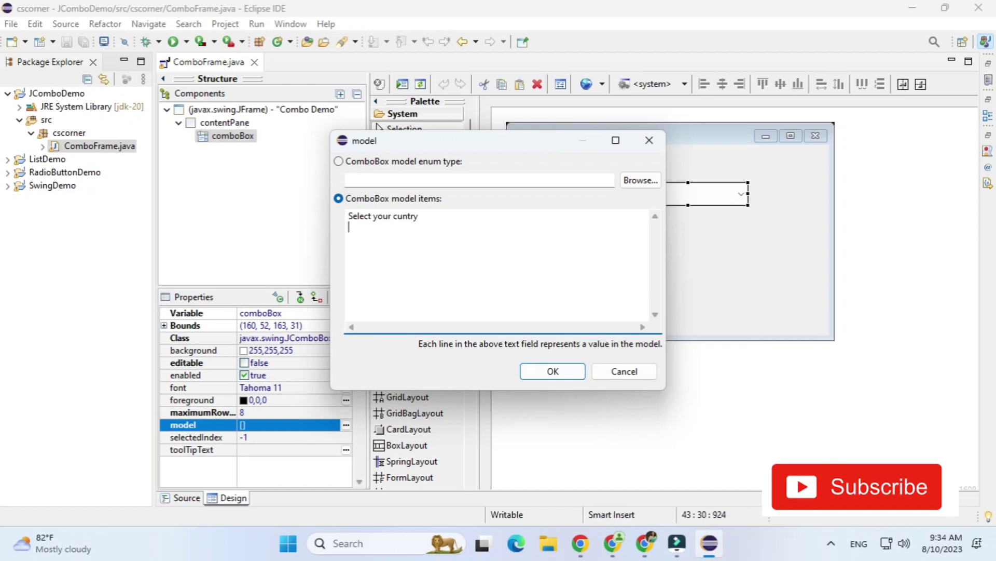
pyautogui.write('India')
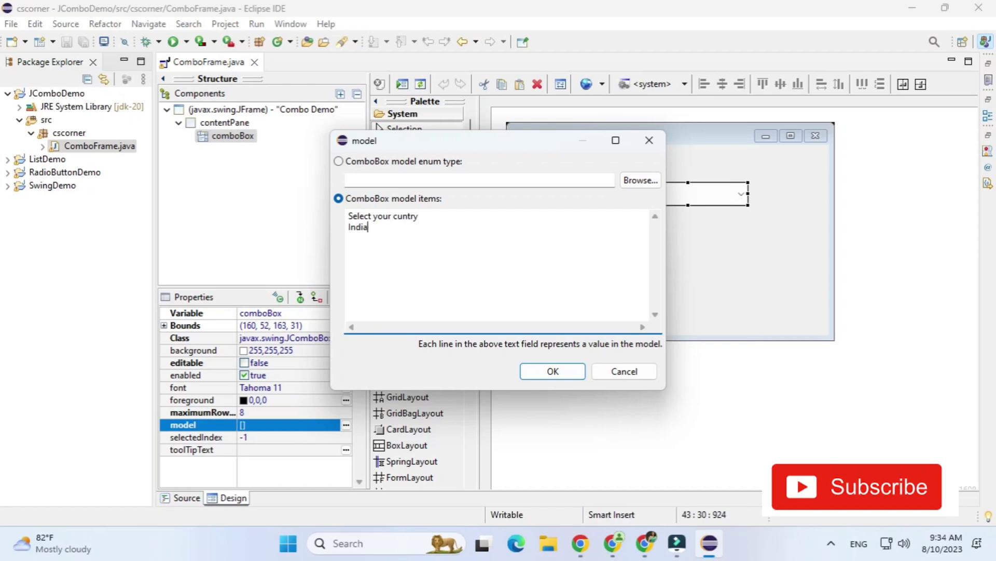
pyautogui.write('U')
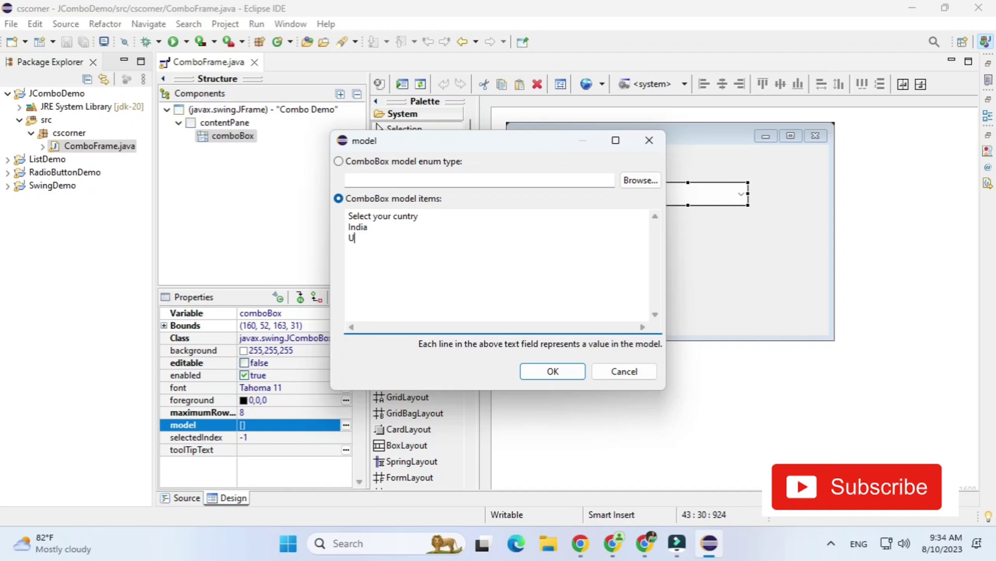
pyautogui.write('K')
pyautogui.write('US')
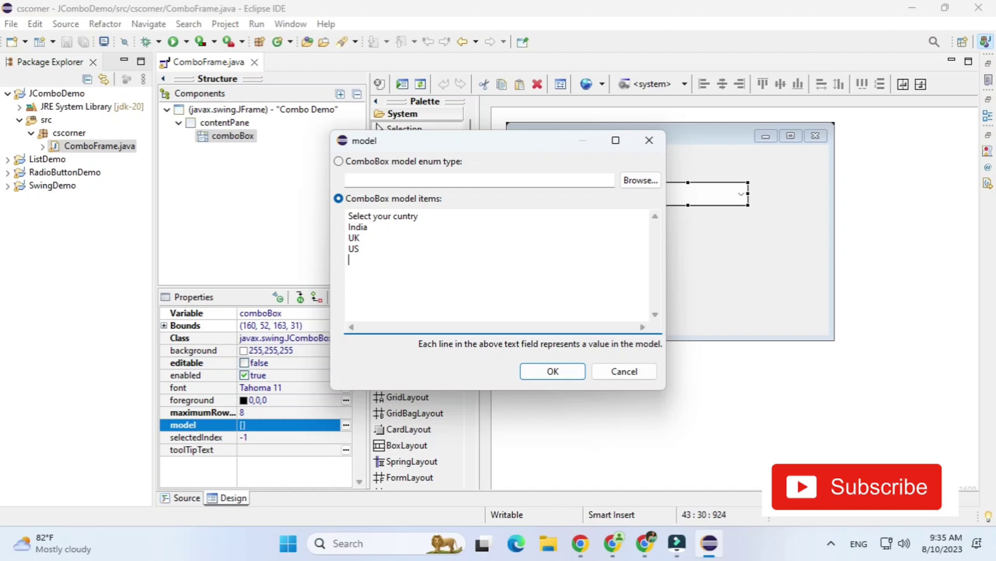
pyautogui.write('Germany')
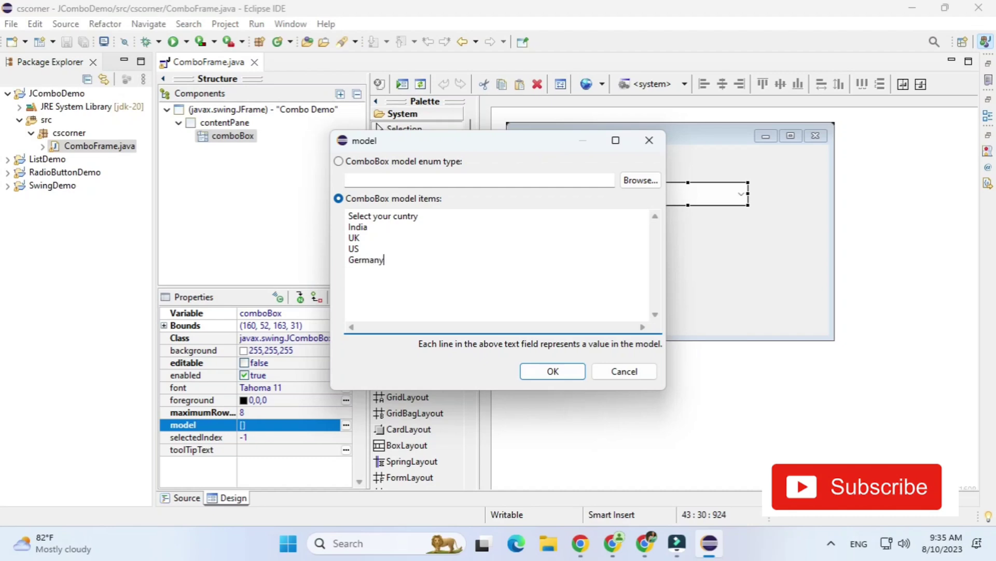
pyautogui.click(552, 371)
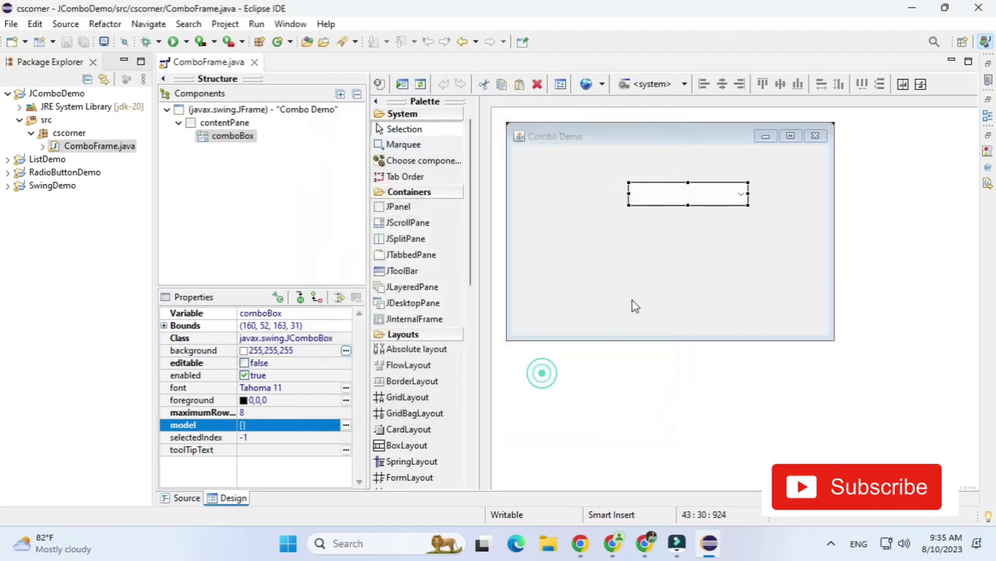
pyautogui.click(172, 42)
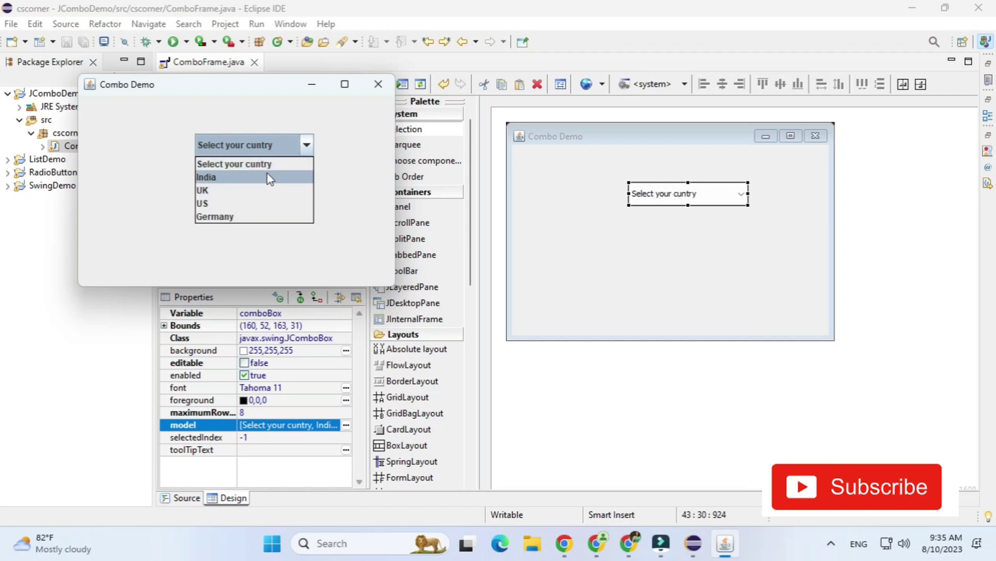
pyautogui.moveTo(336, 136)
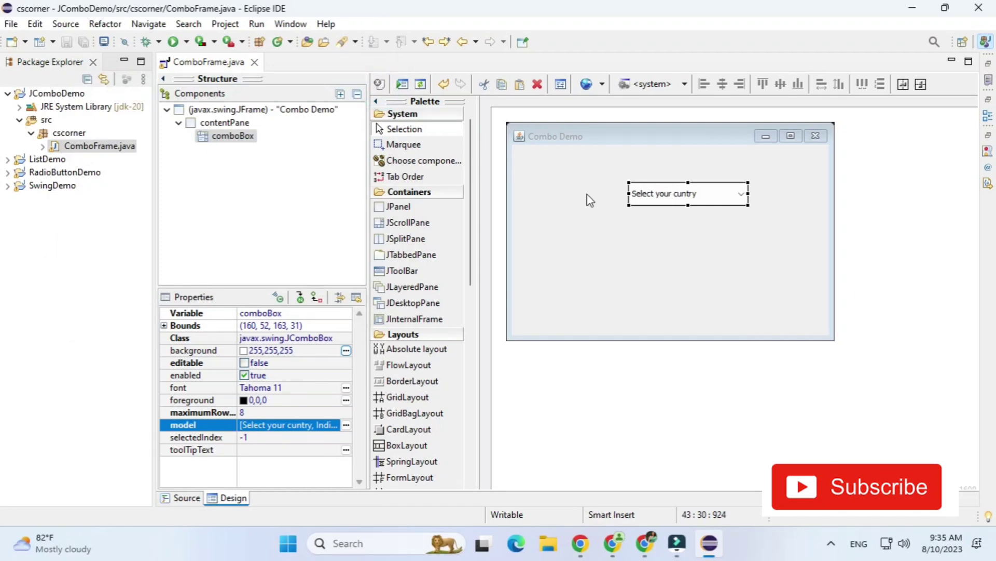
pyautogui.moveTo(251, 73)
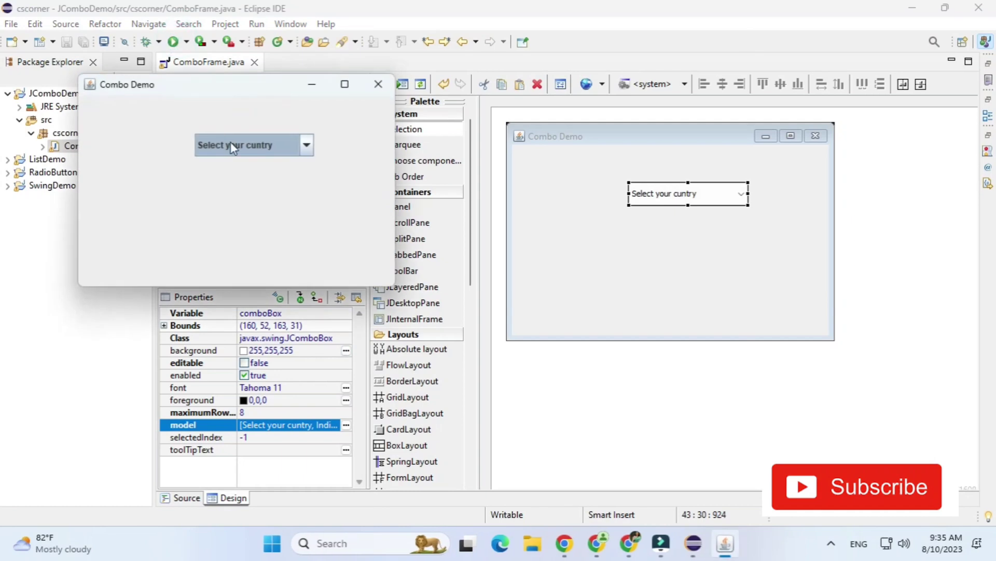
pyautogui.click(253, 145)
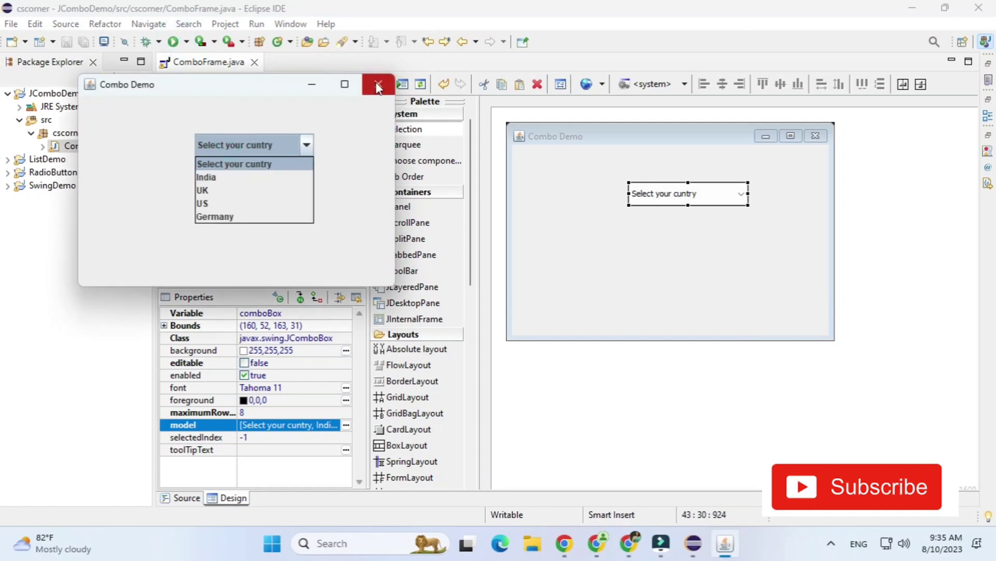
pyautogui.click(379, 84)
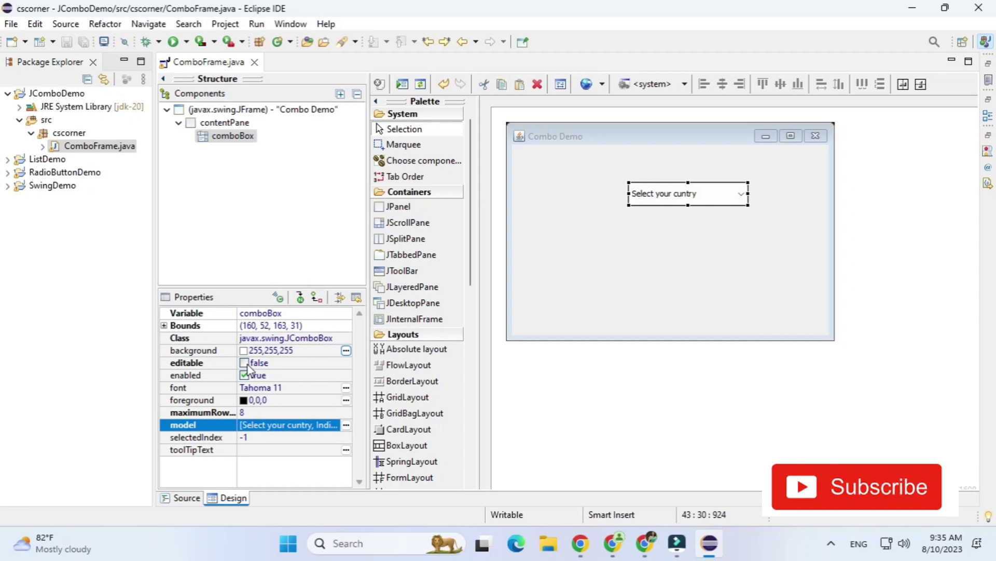
# Tick the combo box's editable property and test typing into it in the running preview
pyautogui.click(244, 362)
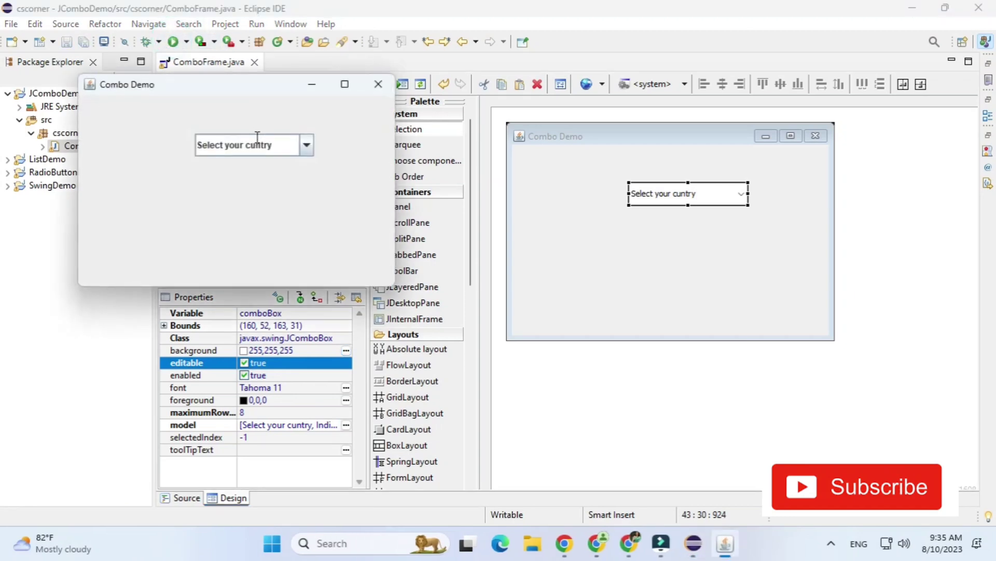
pyautogui.write('werewrwerewrrrr')
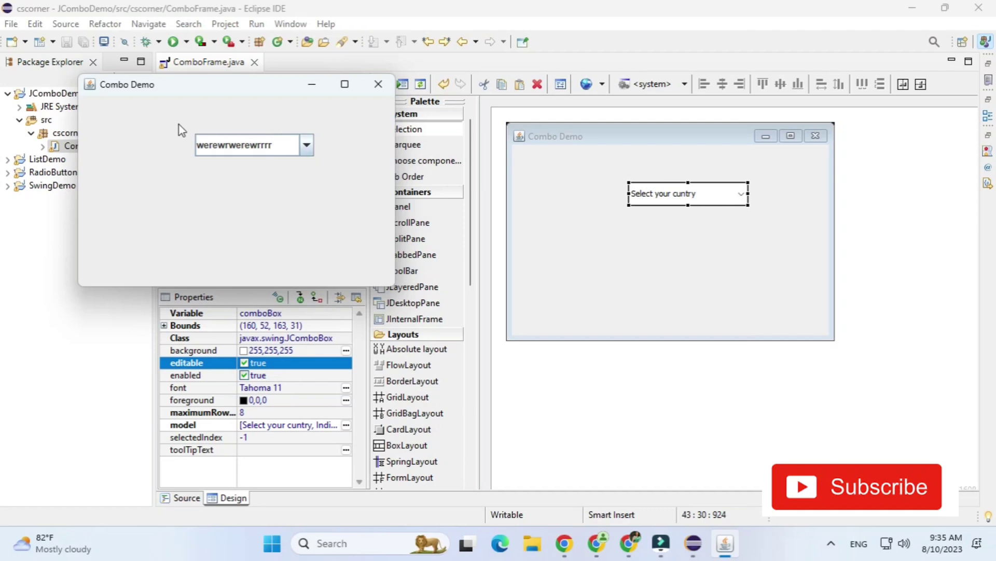
pyautogui.moveTo(379, 84)
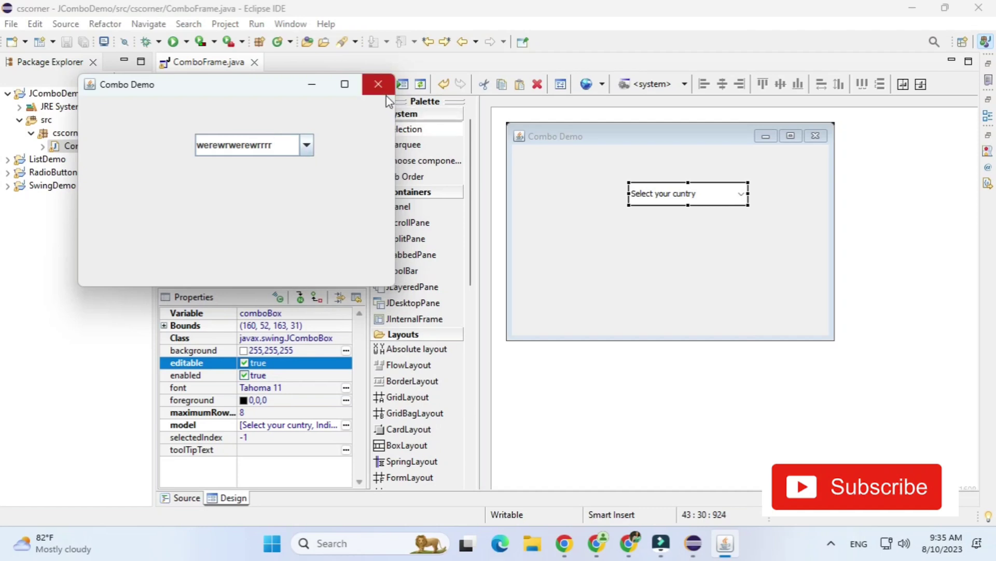
pyautogui.click(378, 84)
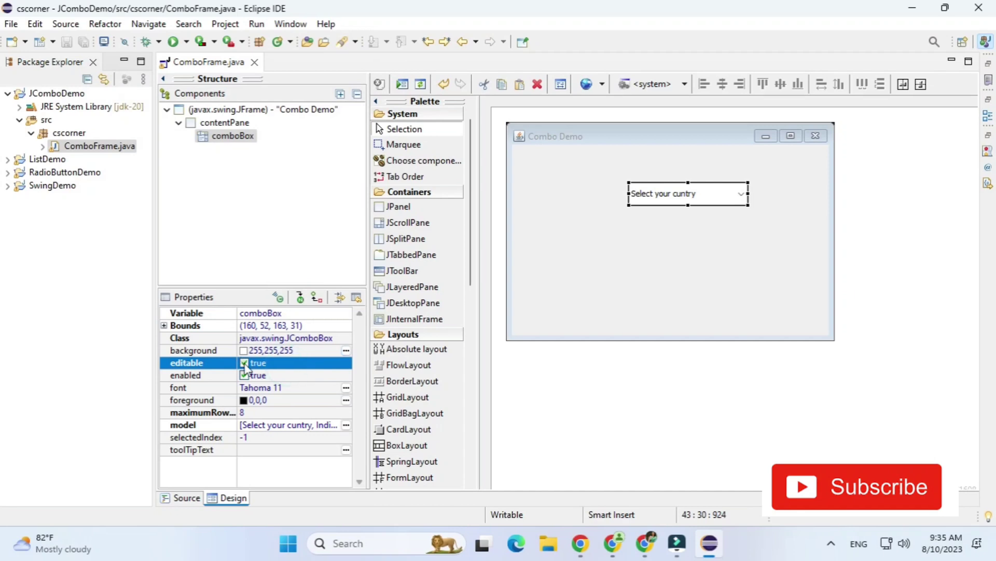
# Make the combo box non-editable, clear its items, and drag it to about (130, 169)
pyautogui.click(243, 362)
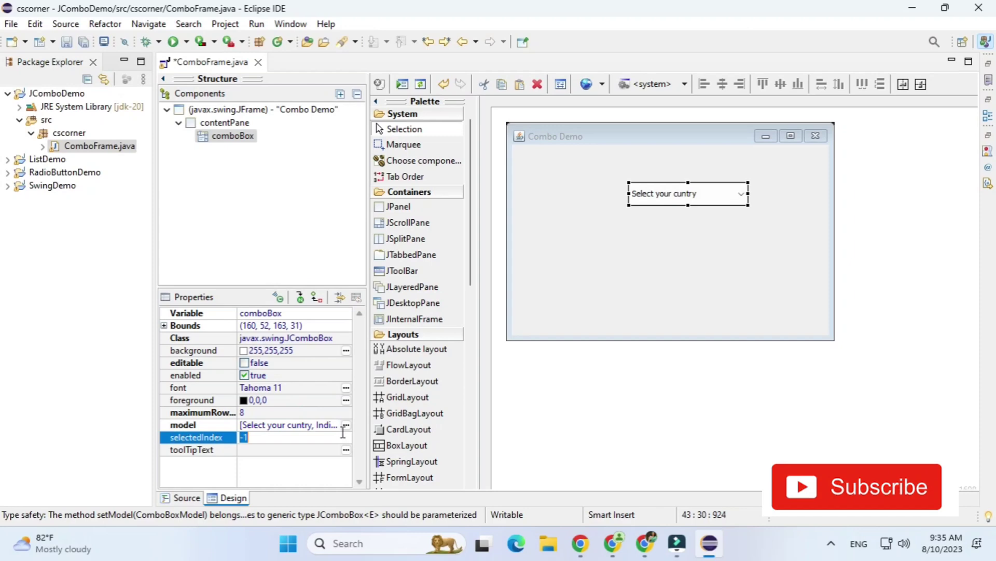
pyautogui.click(346, 426)
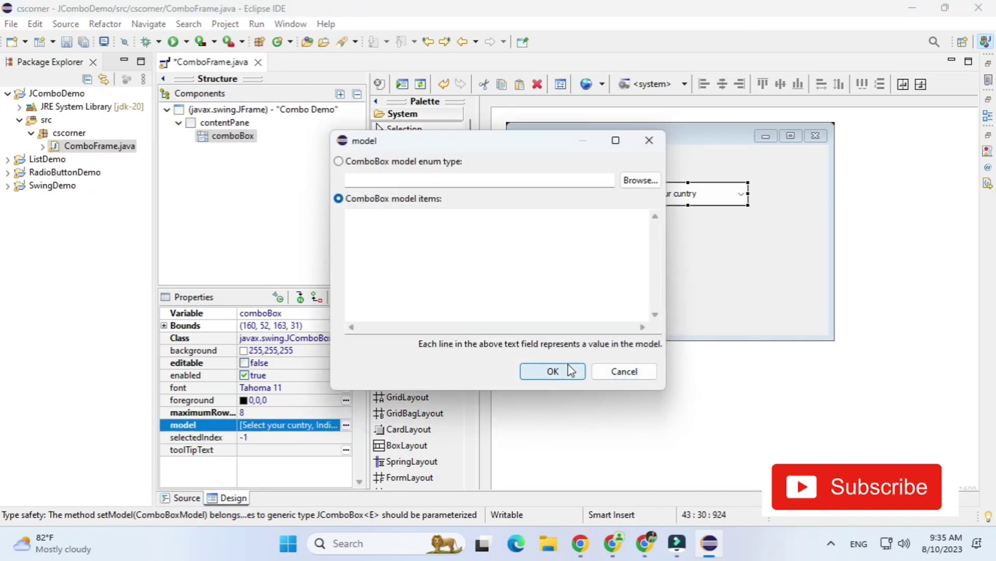
pyautogui.click(552, 371)
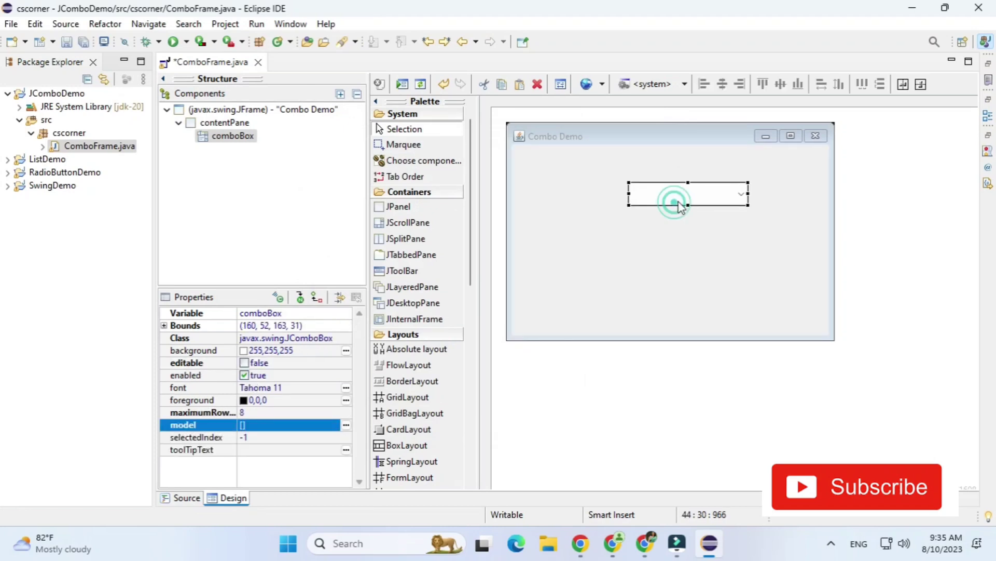
pyautogui.moveTo(686, 196); pyautogui.dragTo(671, 194)
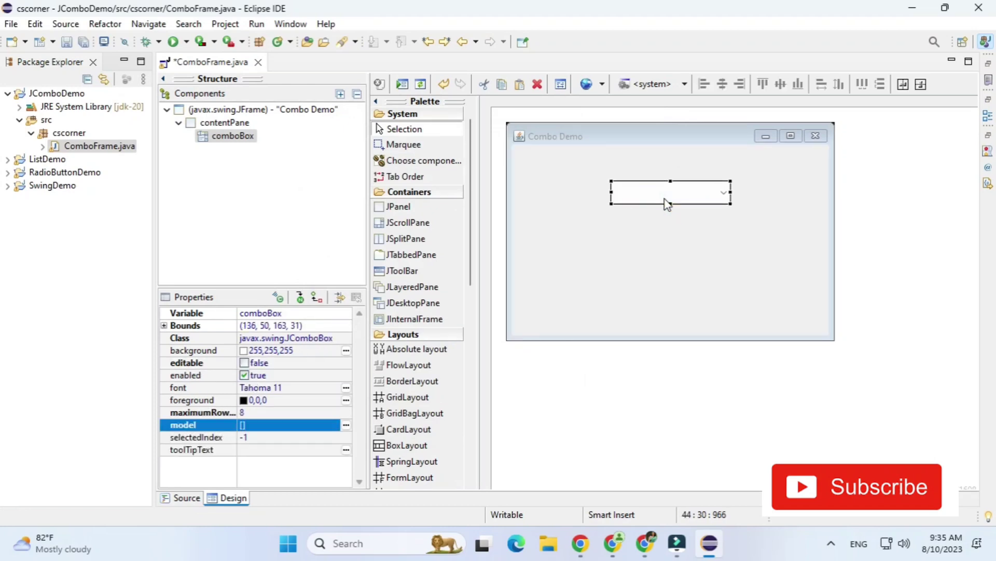
pyautogui.moveTo(669, 193); pyautogui.dragTo(666, 280)
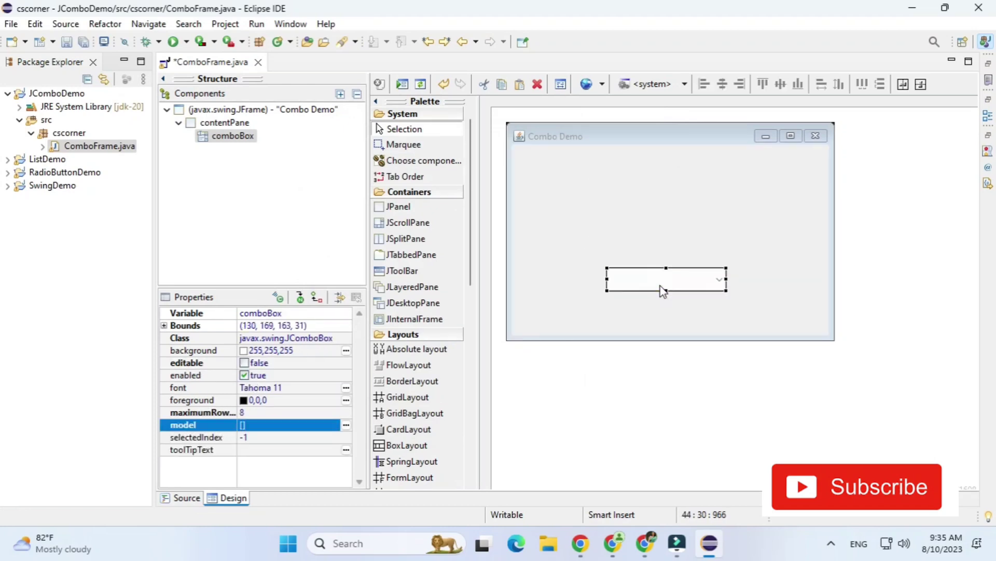
pyautogui.moveTo(319, 386)
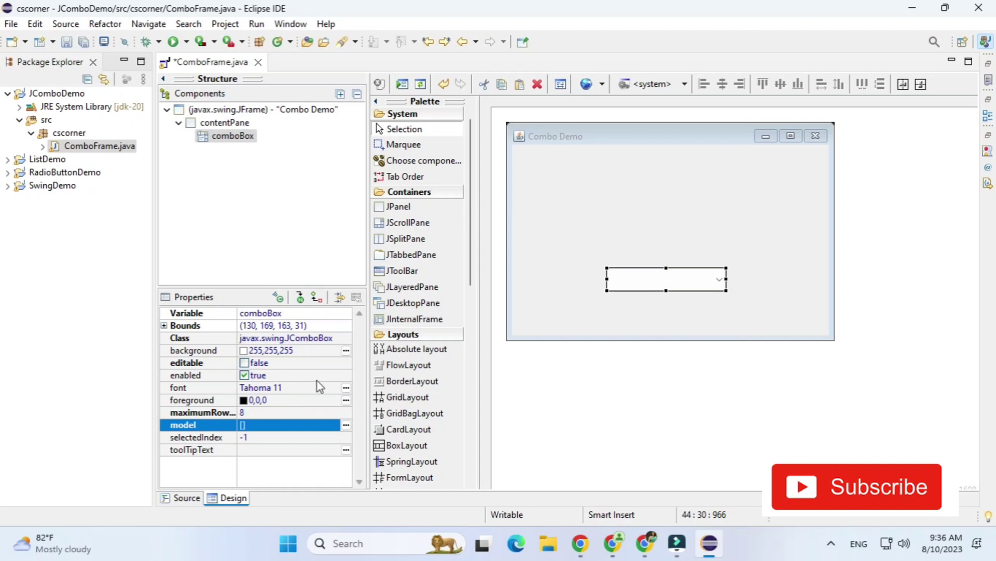
pyautogui.moveTo(543, 238)
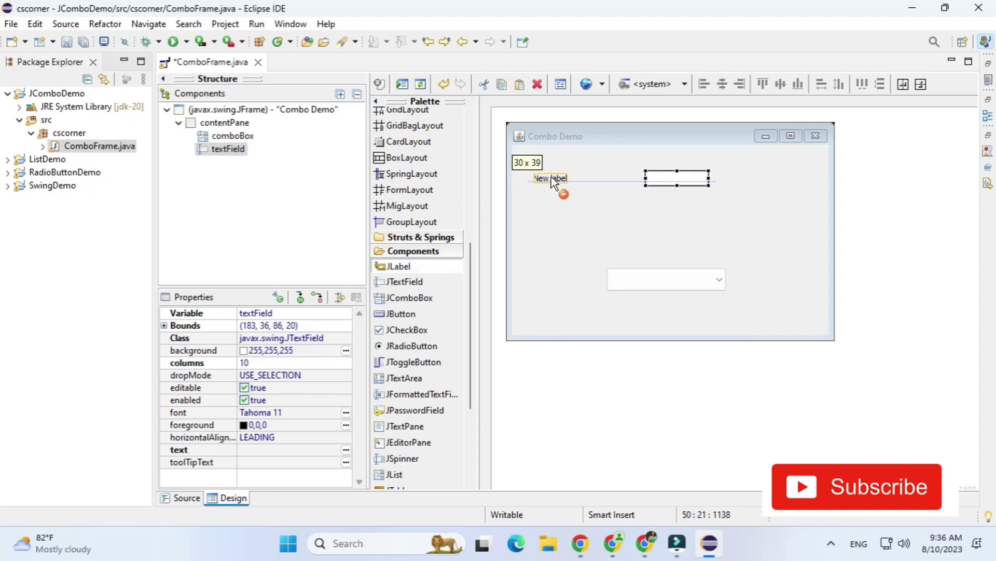
# Place a label 'Enter Something', a text field and an Add button on the frame
pyautogui.click(638, 233)
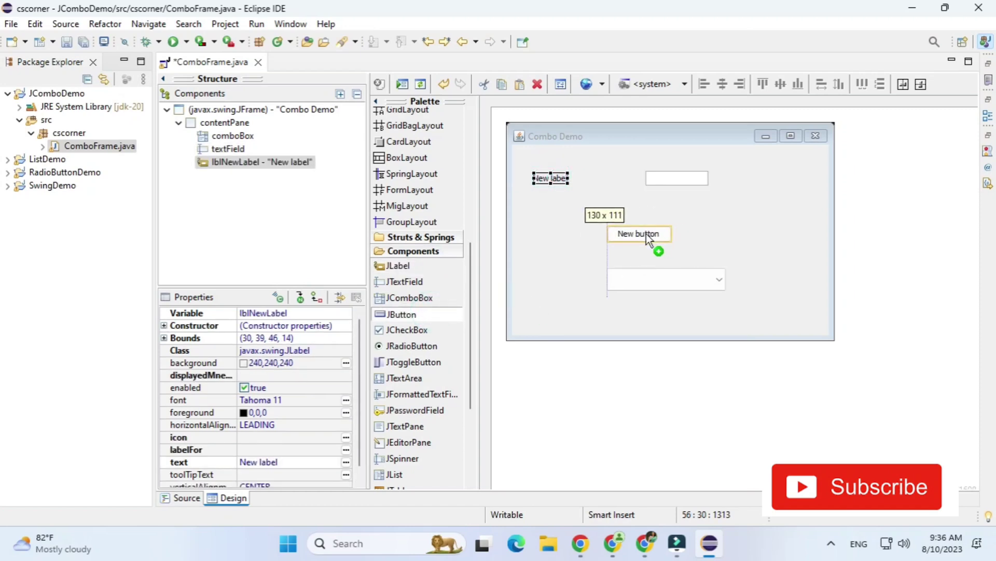
pyautogui.click(639, 233)
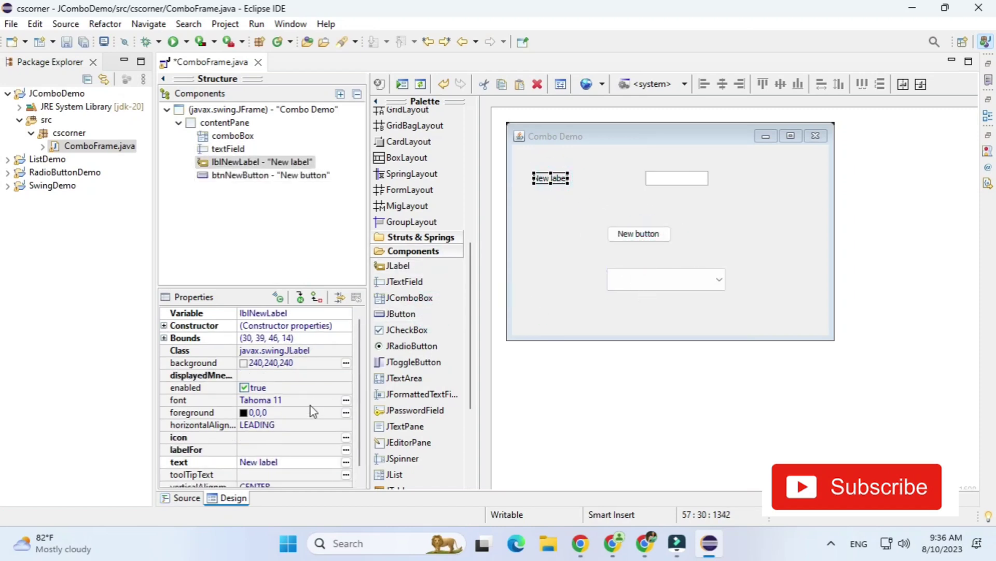
pyautogui.write('Enter Something')
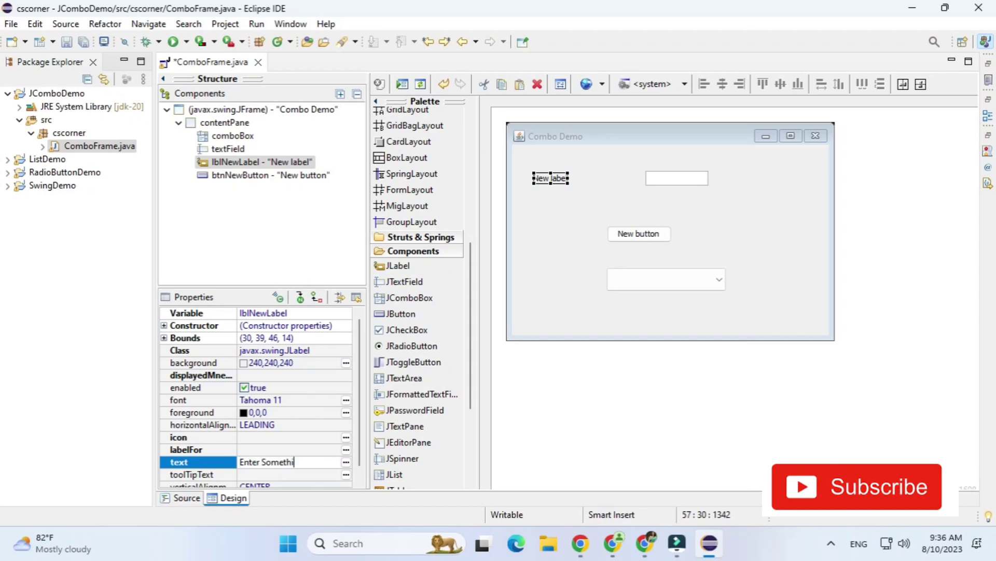
pyautogui.click(676, 178)
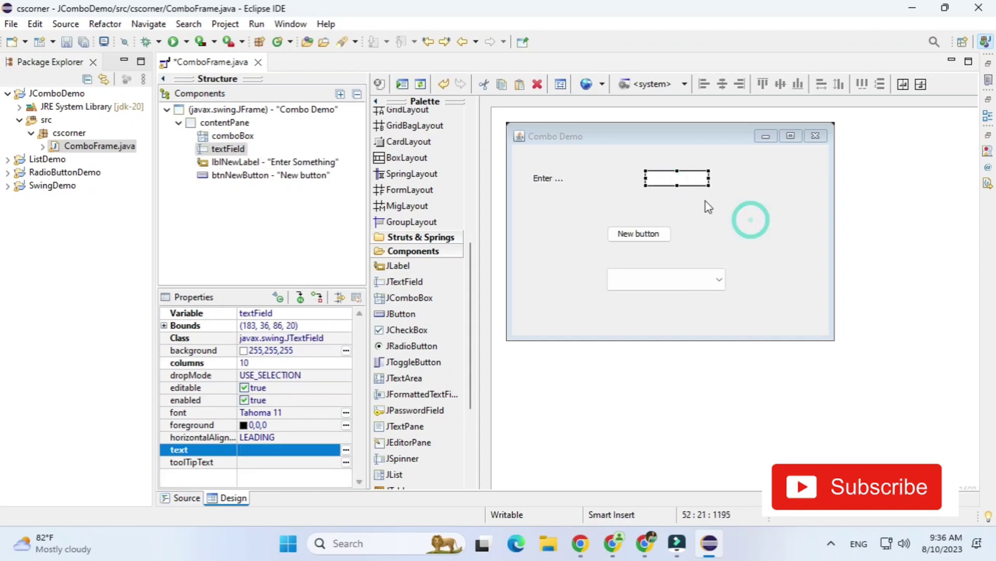
pyautogui.click(639, 233)
pyautogui.write('Add')
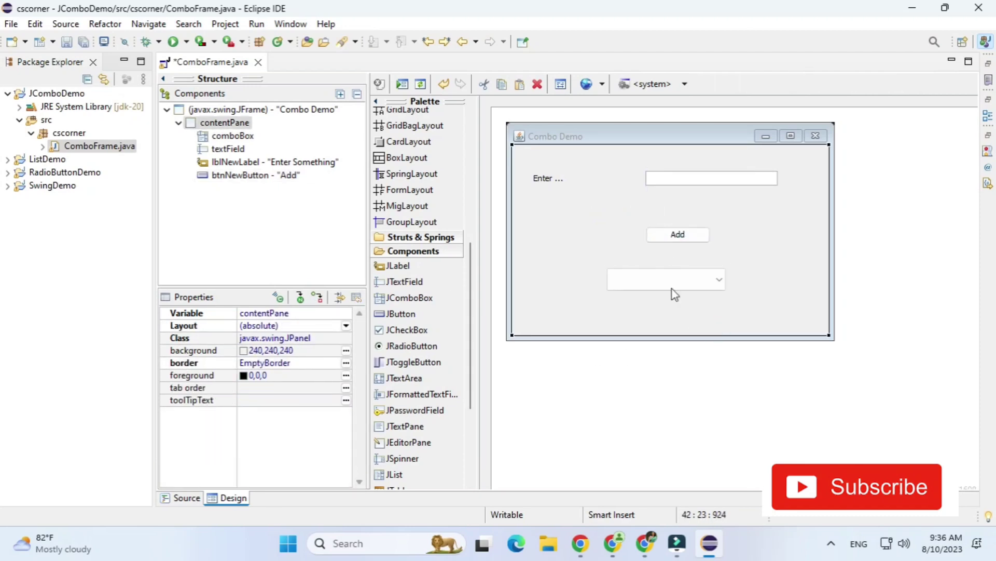
# Set the components' font to bold Tahoma 14 and widen the label to show fully
pyautogui.click(711, 178)
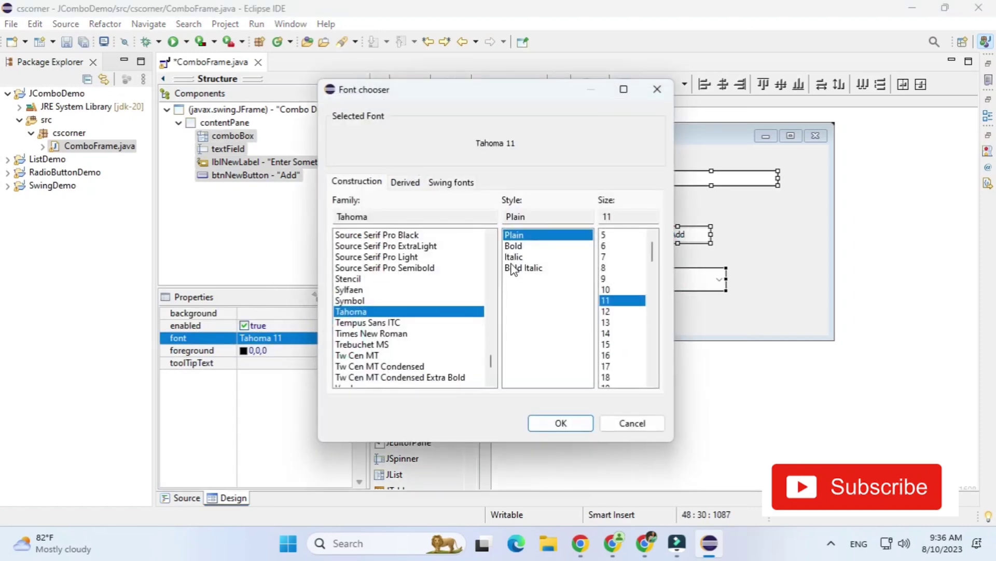
pyautogui.click(513, 246)
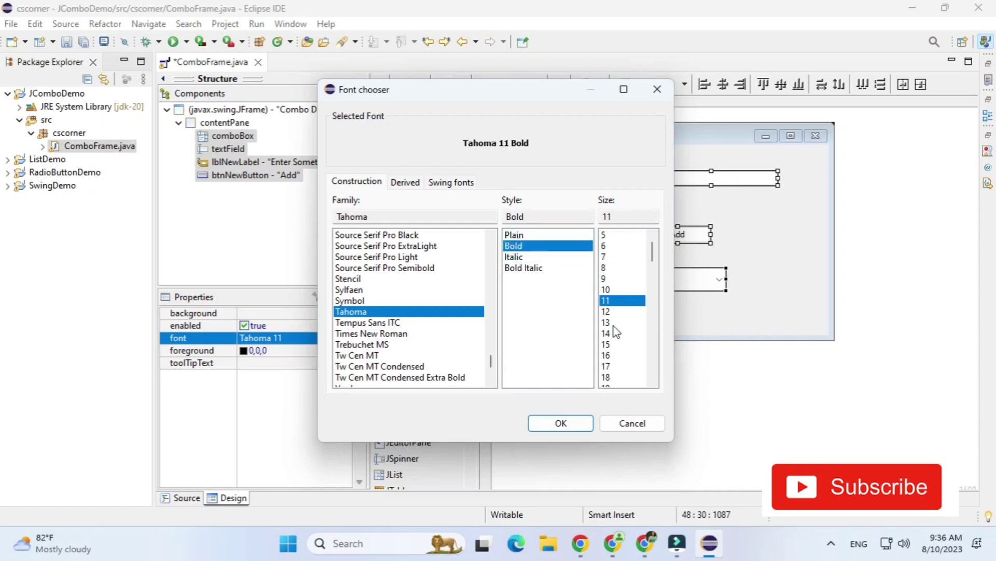
pyautogui.click(560, 422)
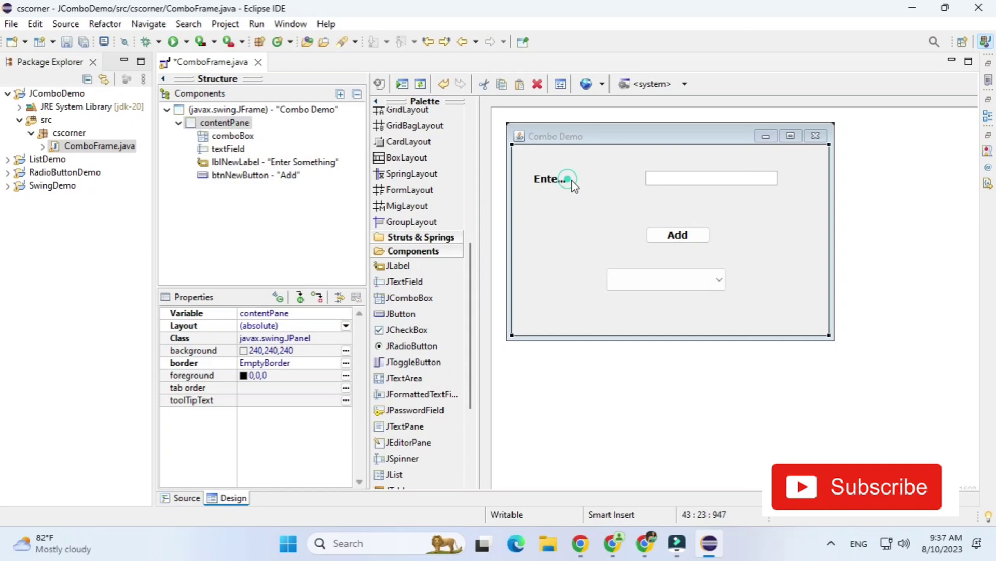
pyautogui.click(564, 178)
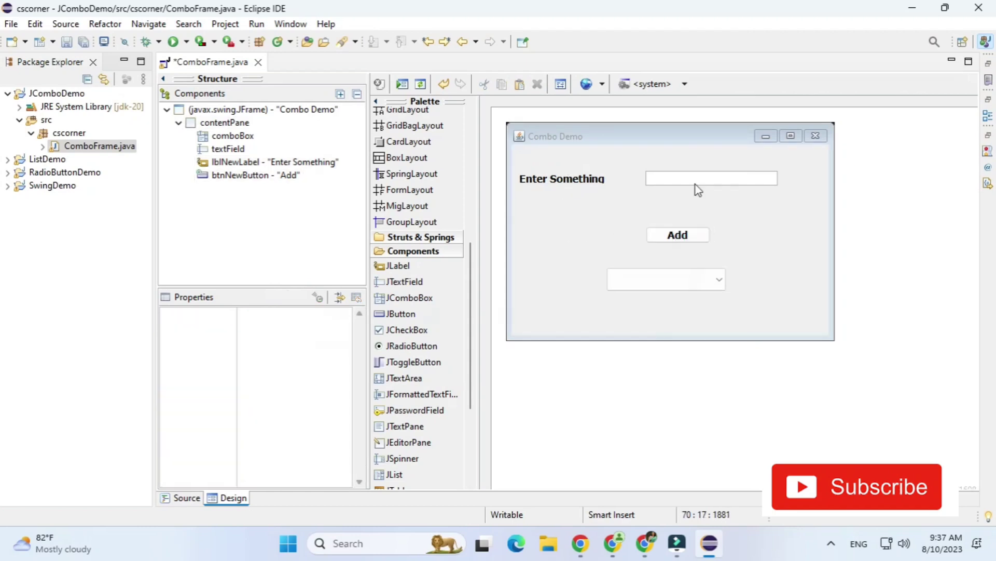
pyautogui.click(711, 178)
pyautogui.write('txt')
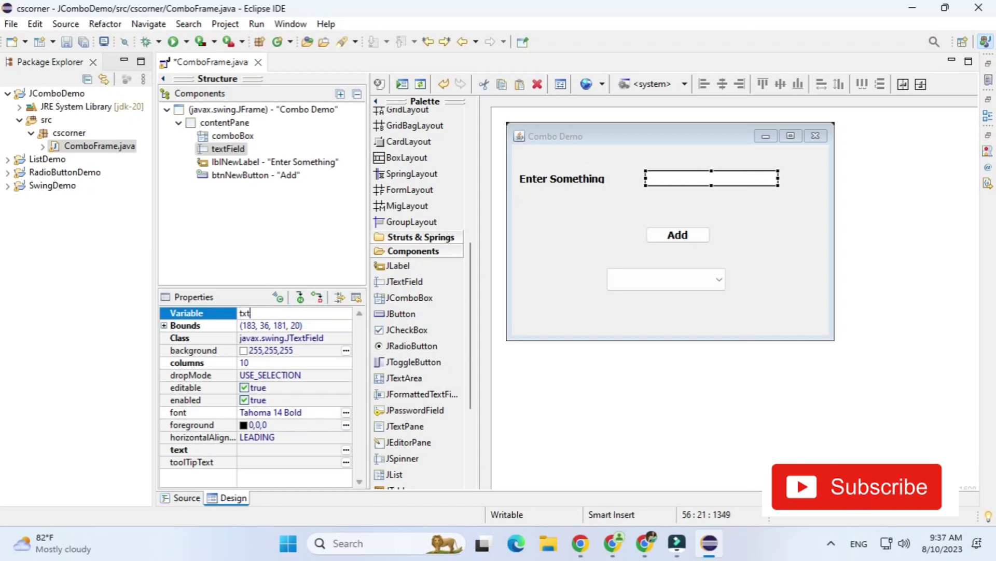
# Rename variables to txtItems, btnAdd and cbItems, then generate the Add button's actionPerformed handler
pyautogui.write('Items')
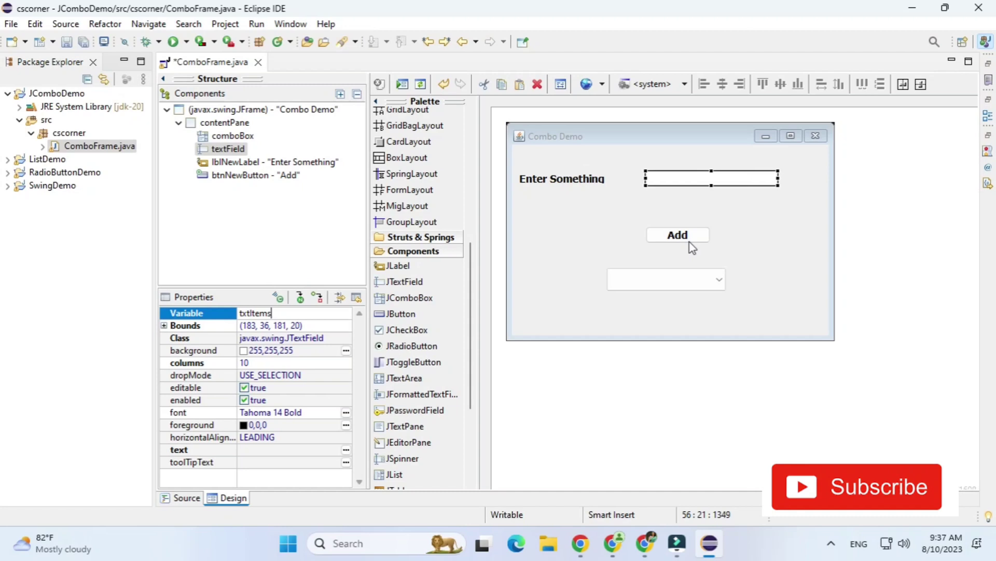
pyautogui.click(677, 234)
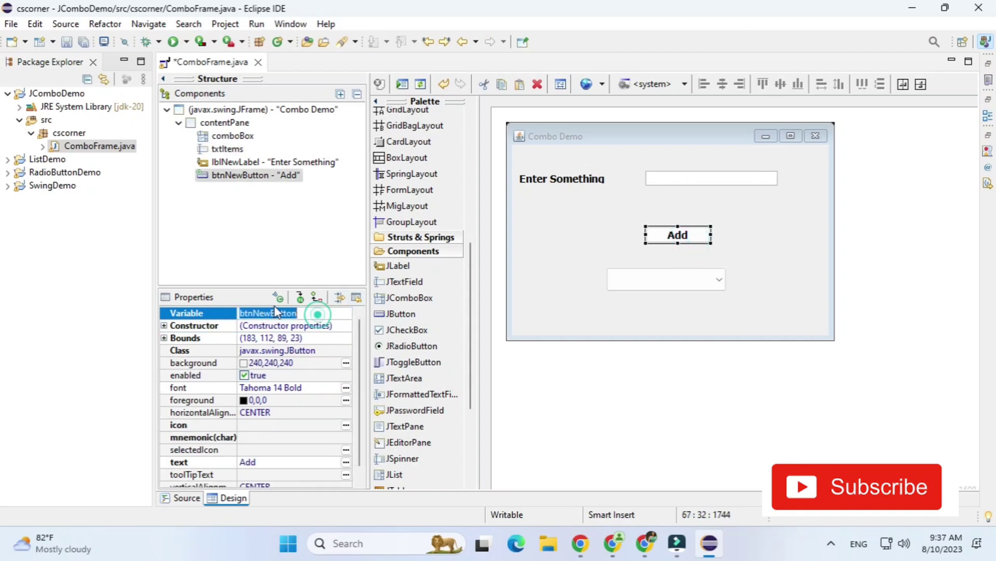
pyautogui.write('btnA')
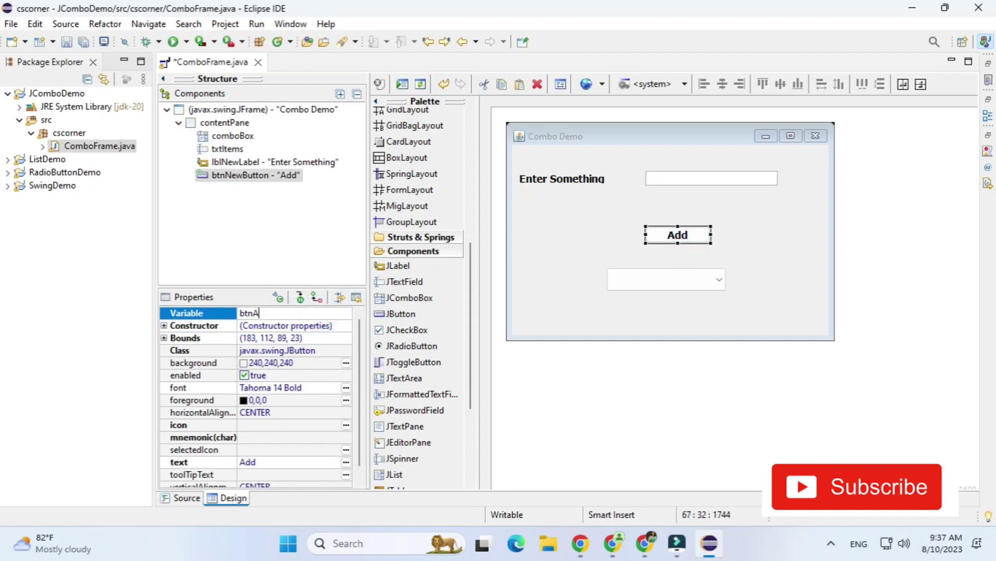
pyautogui.click(639, 280)
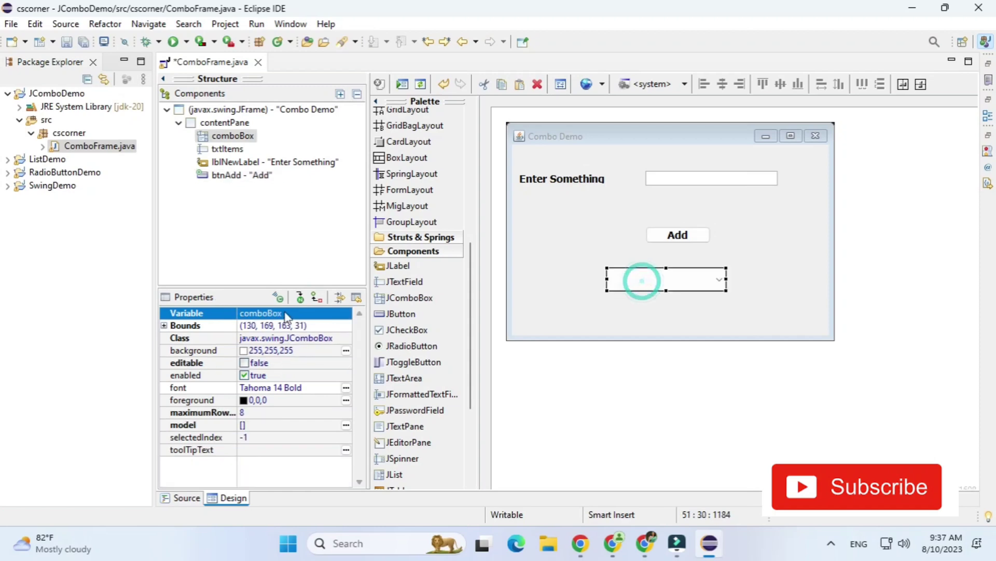
pyautogui.write('cbItem')
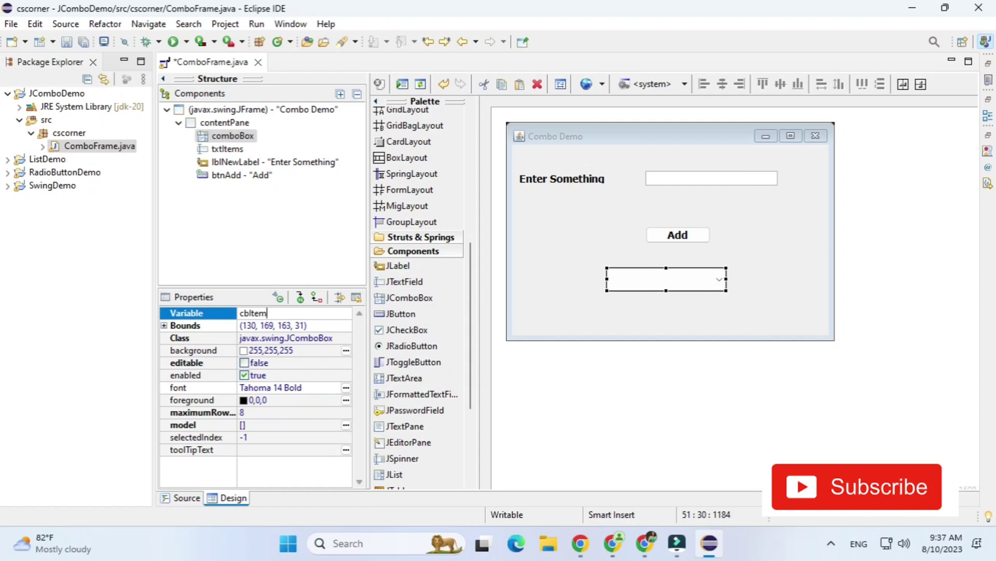
pyautogui.click(571, 214)
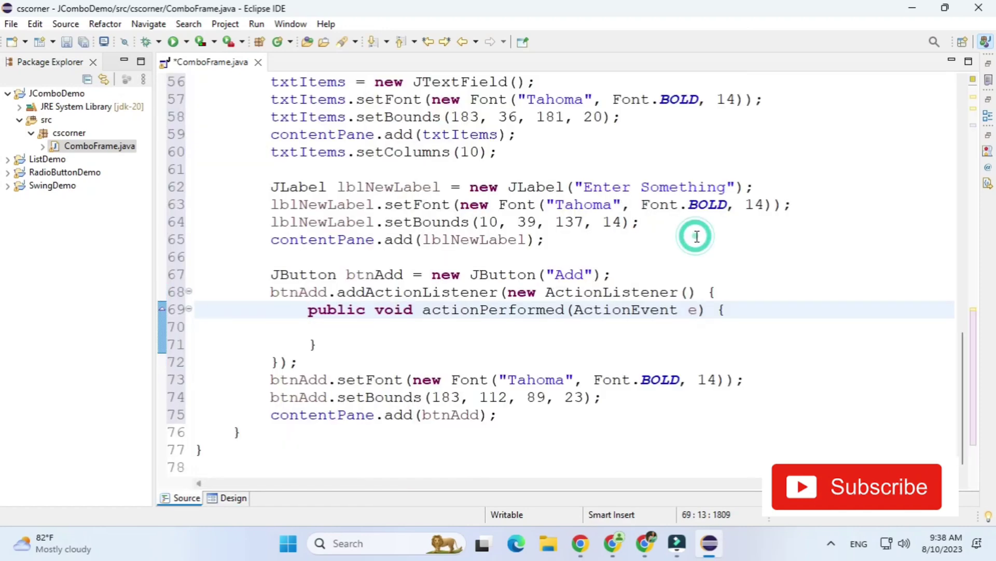
# In the handler, store the text field's entry with String s = txtItems.getText()
pyautogui.click(348, 326)
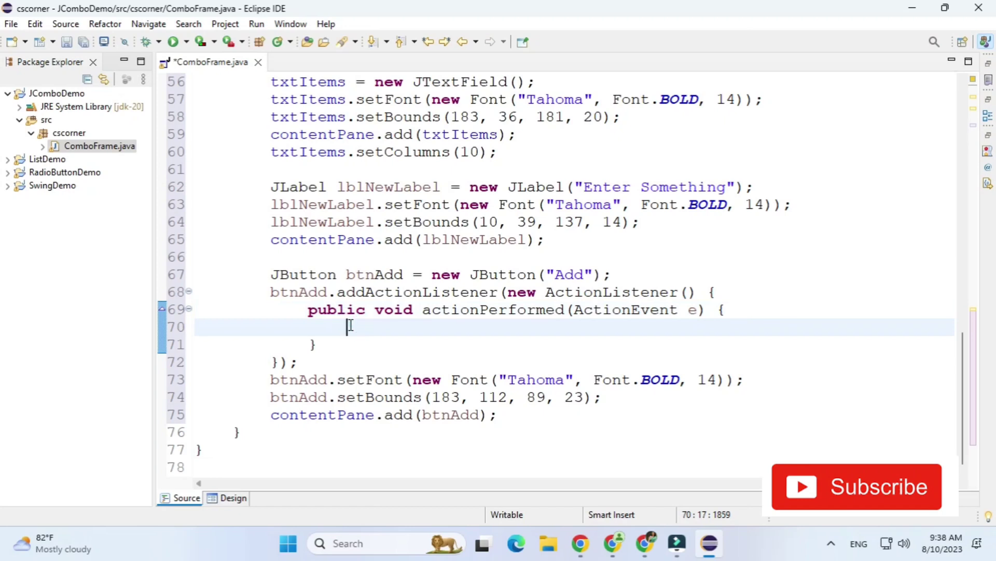
pyautogui.write('String s=')
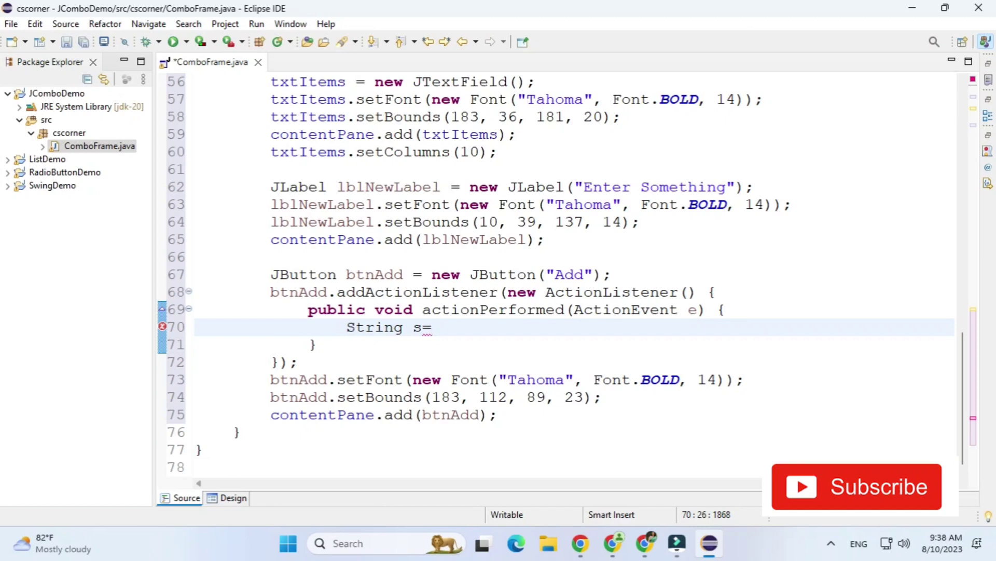
pyautogui.write('txtItems')
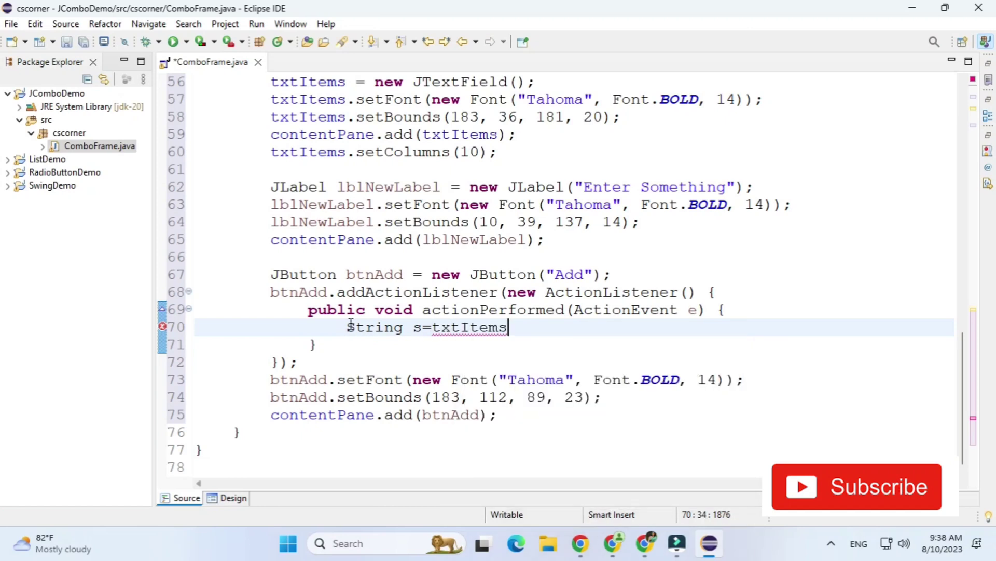
pyautogui.write('.')
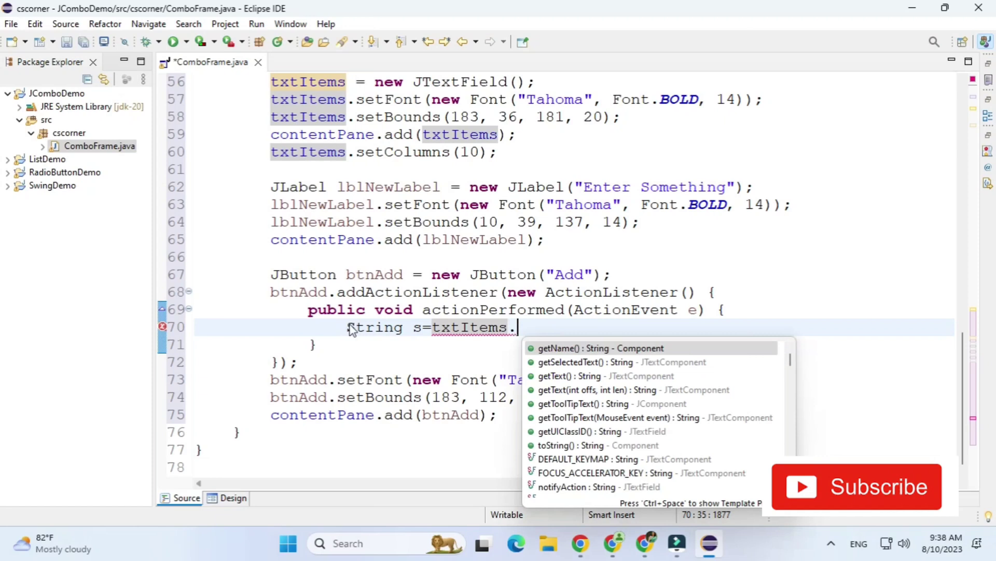
pyautogui.write('gett')
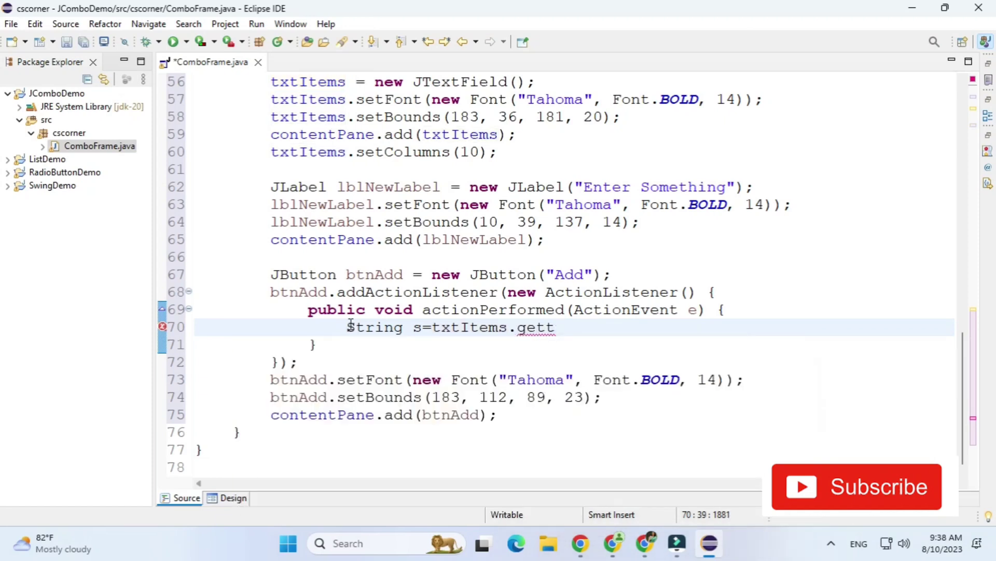
pyautogui.write('Text();')
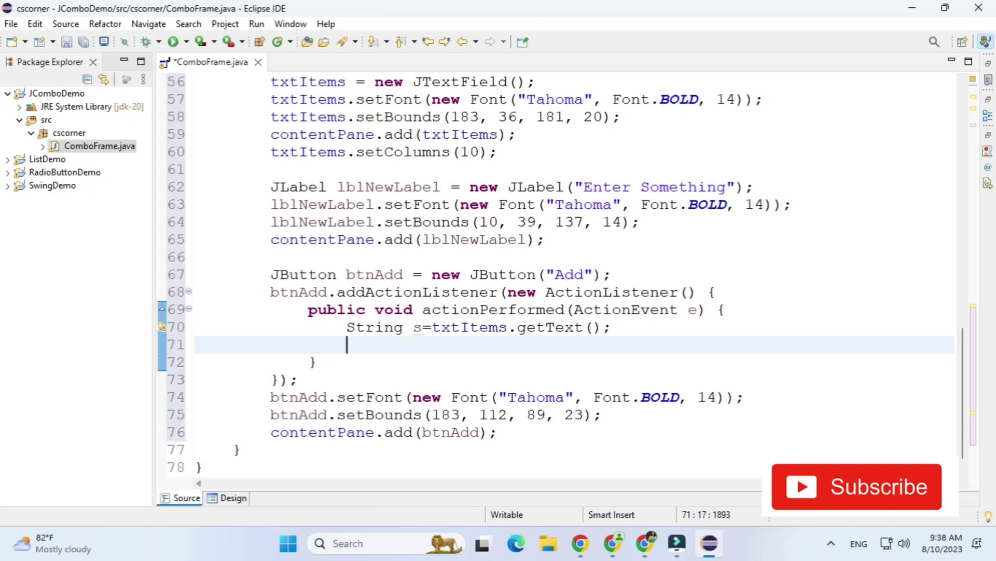
# Add the entry to the combo box with cbItems.addItem(s) using content assist
pyautogui.write('c')
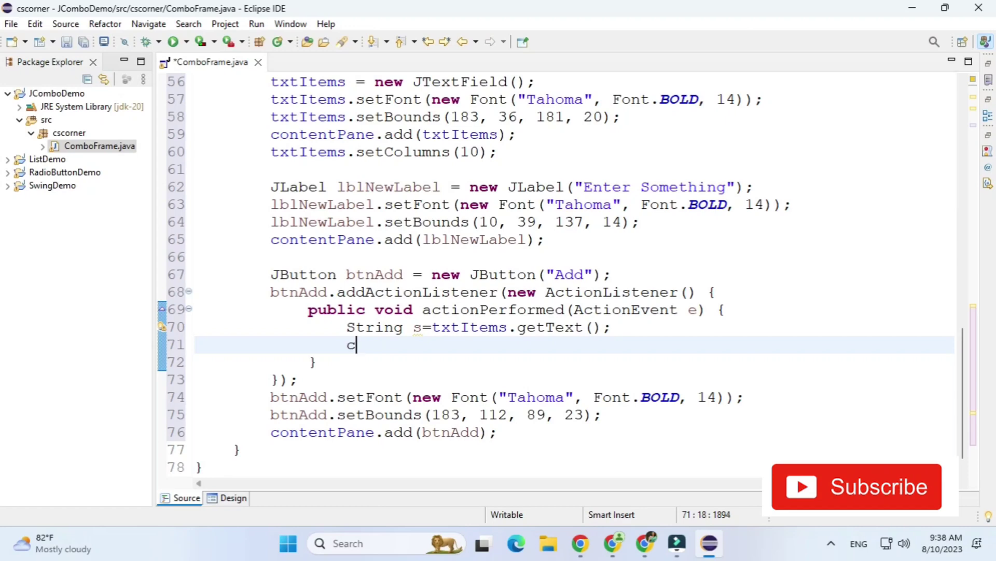
pyautogui.write('bItems')
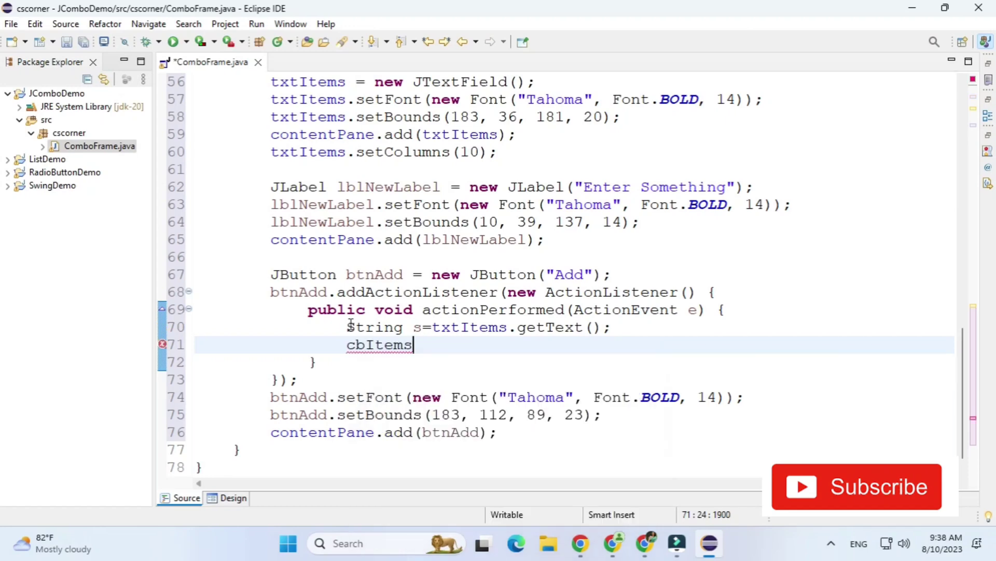
pyautogui.write('.add')
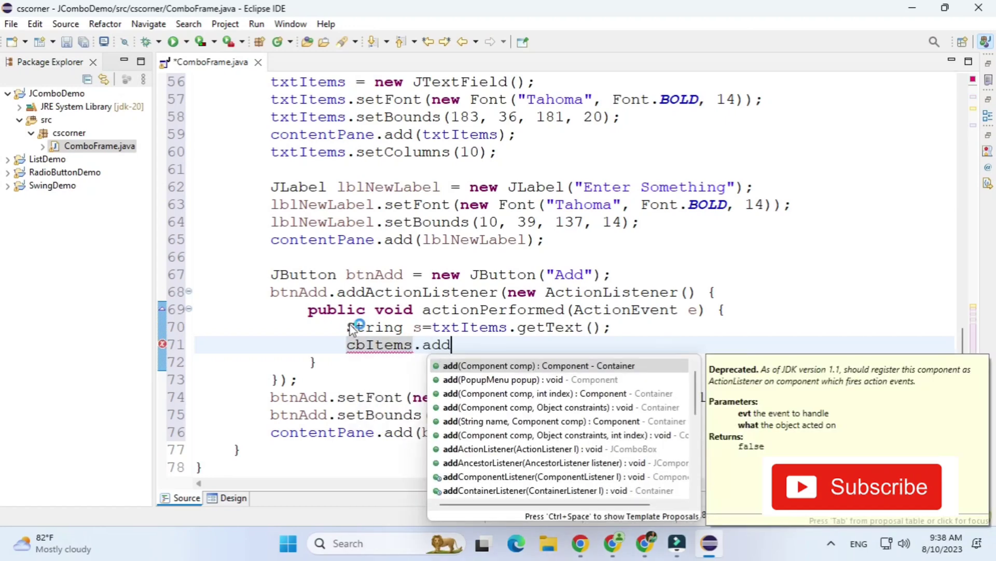
pyautogui.write('i')
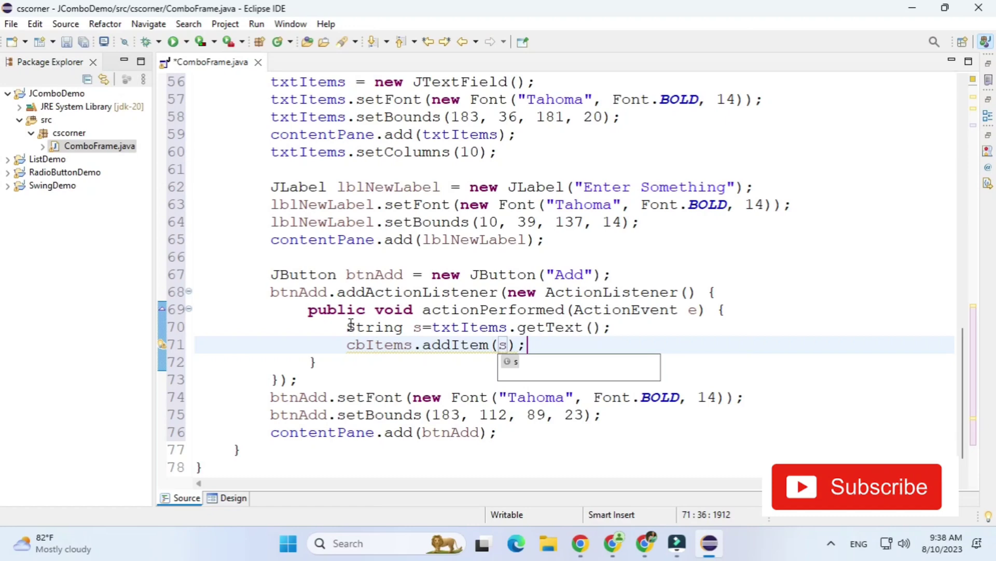
# Run Combo Demo and add India and UK, noting the text remains in the field
pyautogui.click(912, 8)
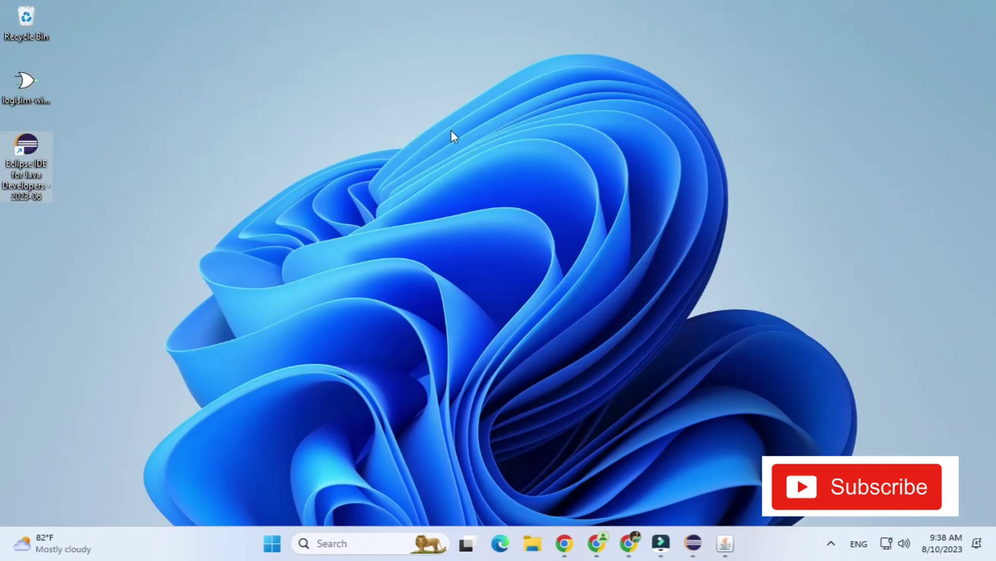
pyautogui.click(724, 544)
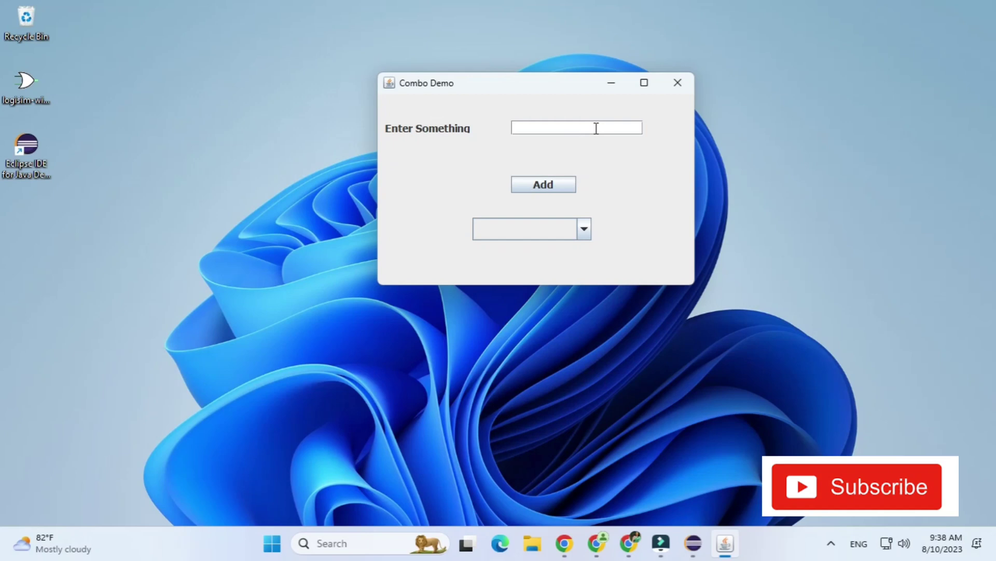
pyautogui.write('India')
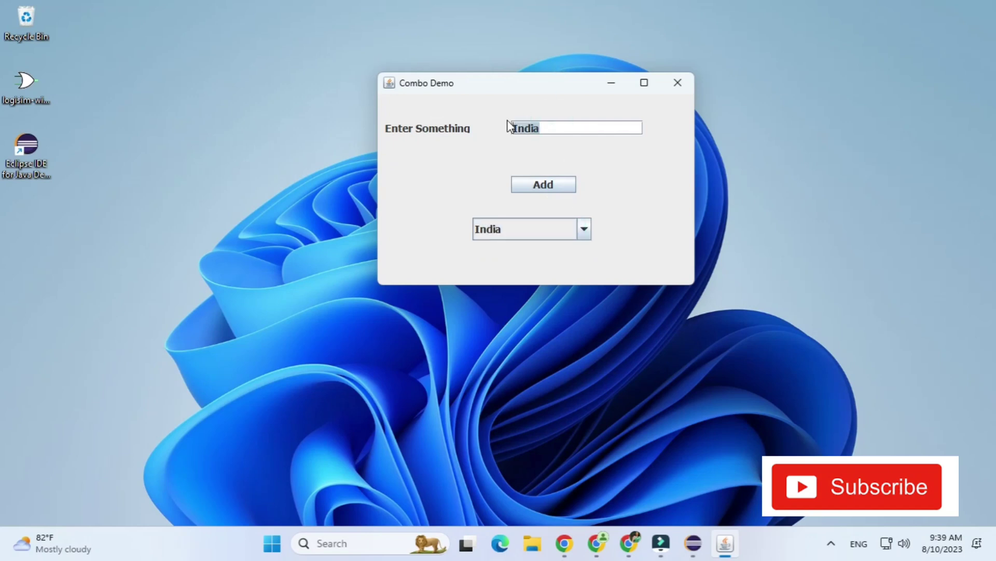
pyautogui.write('UK')
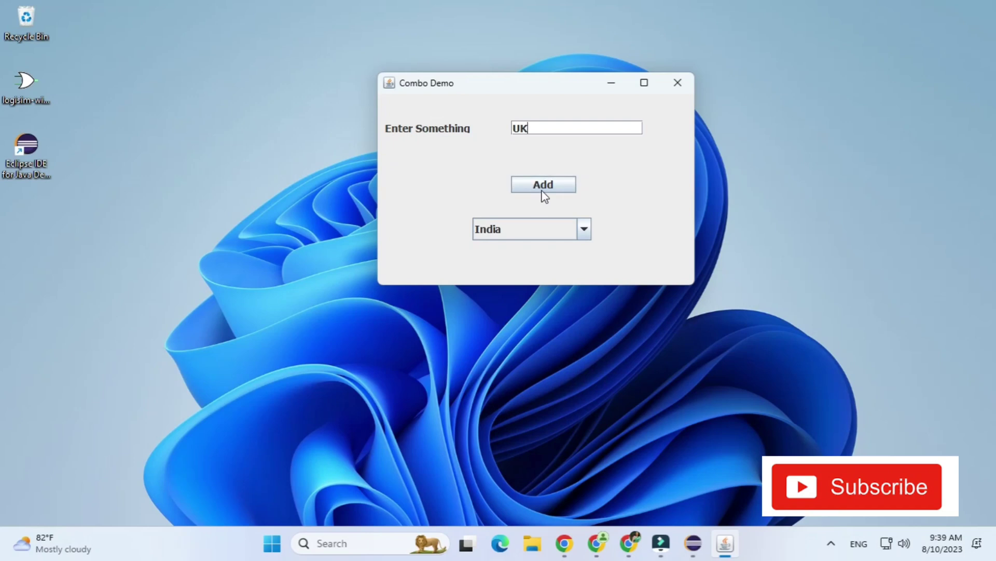
pyautogui.click(532, 229)
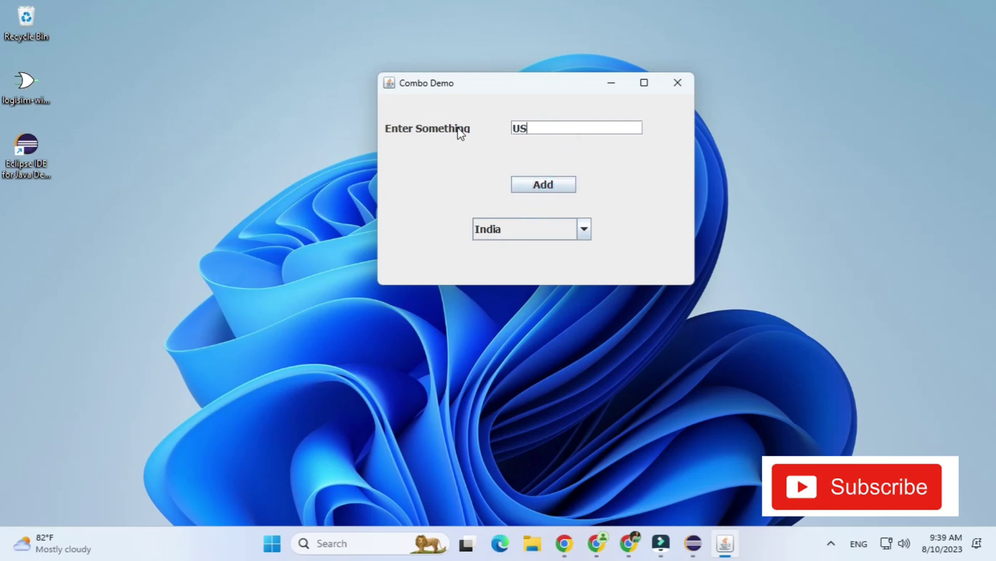
pyautogui.click(583, 229)
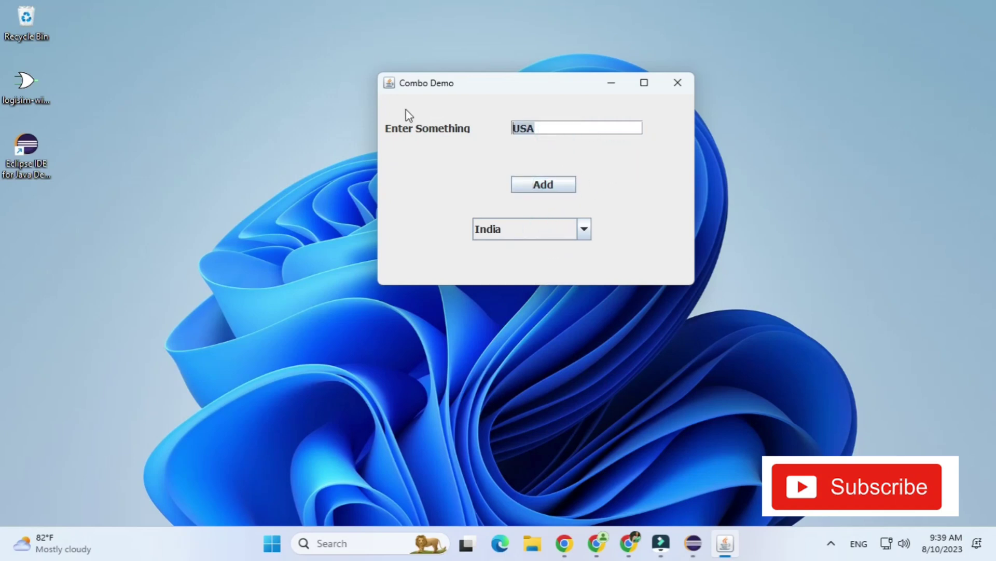
pyautogui.moveTo(628, 52)
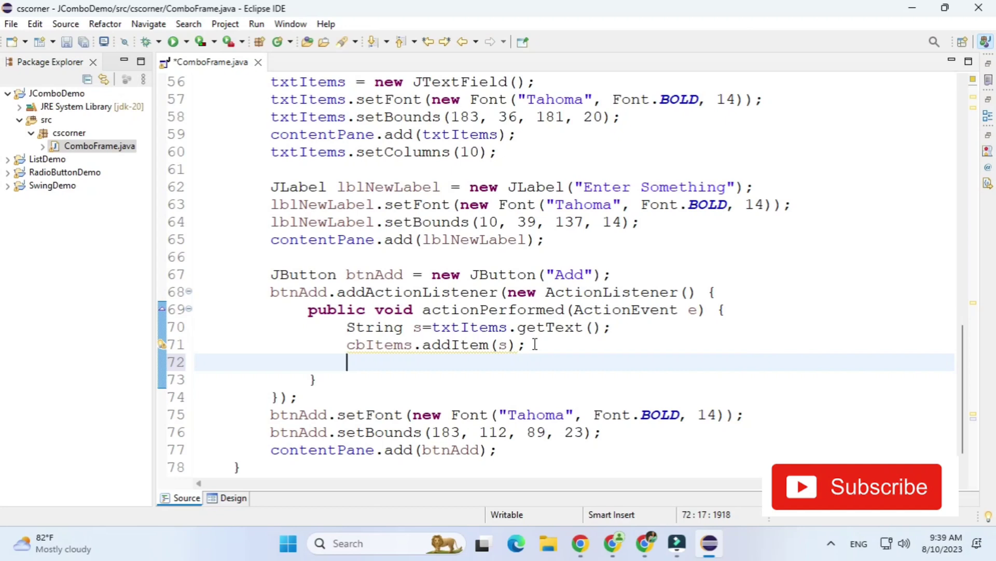
# Add txtItems.setText("") below addItem so Add clears the field, and save ComboFrame.java
pyautogui.write('tx')
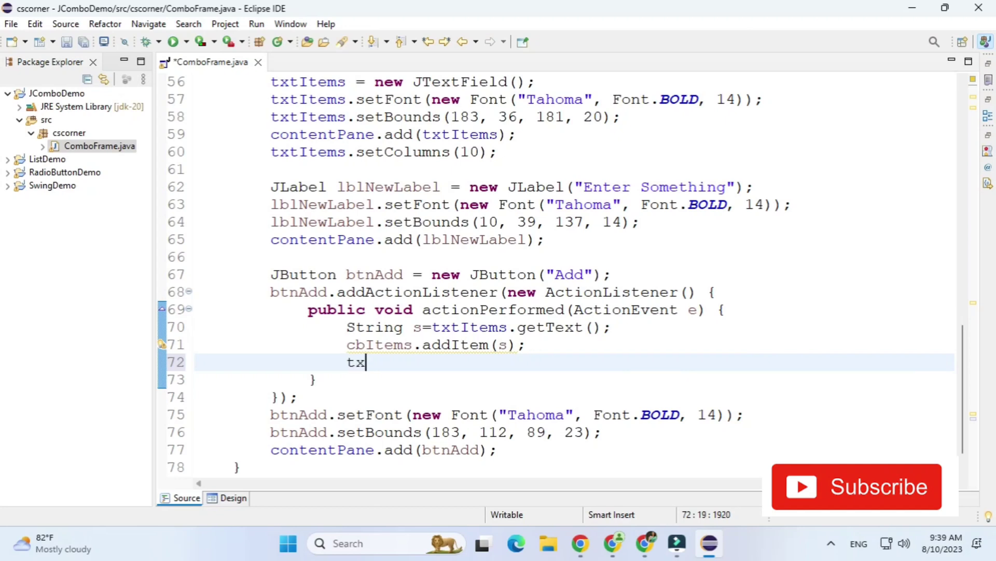
pyautogui.write('tItems.s')
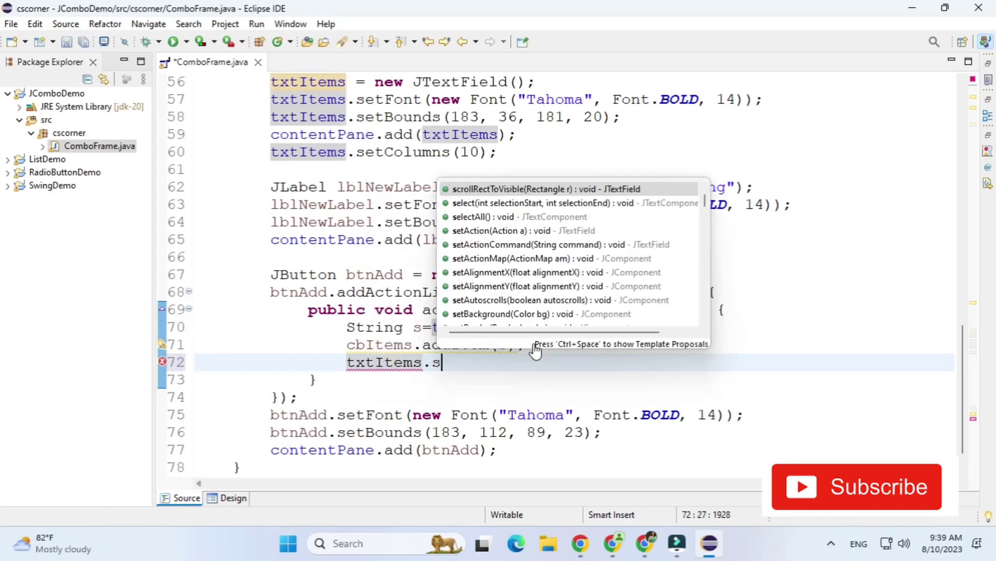
pyautogui.write('etText(s);')
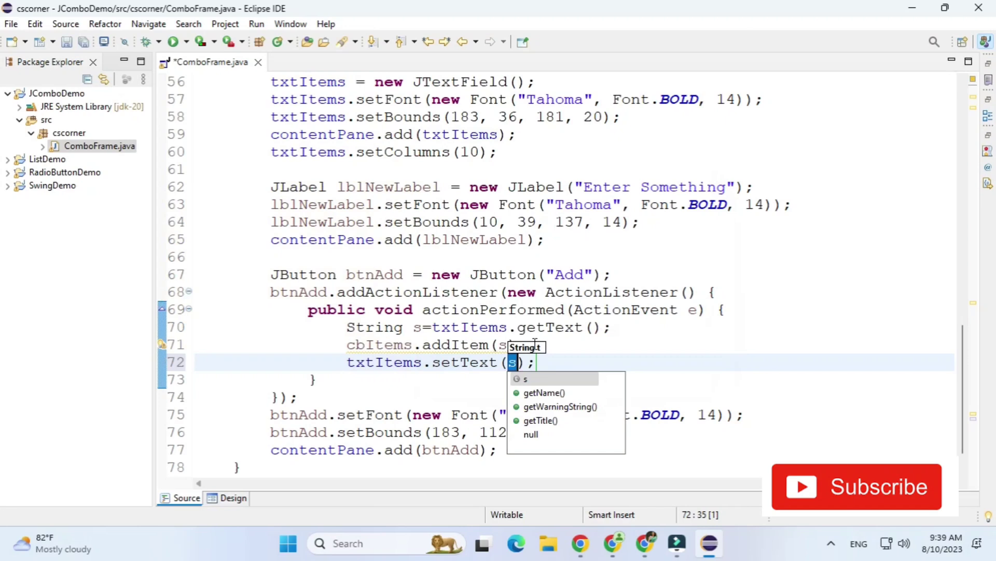
pyautogui.write('""')
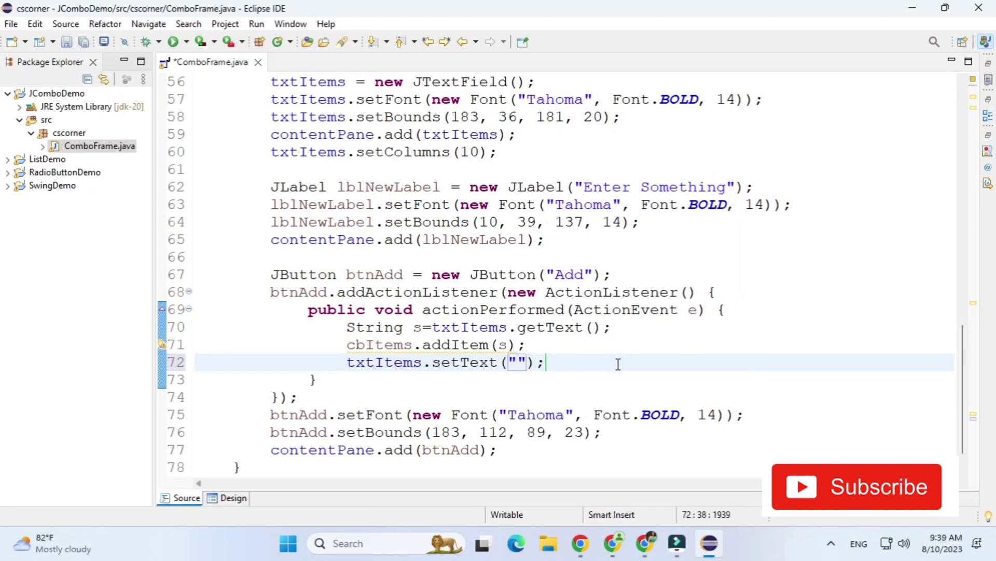
pyautogui.press('ctrl+s')
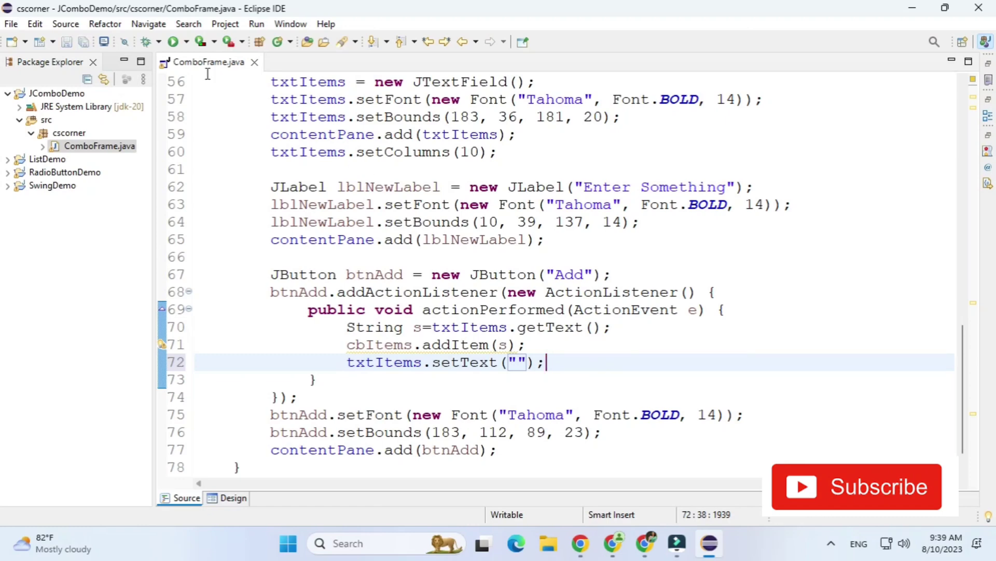
# Relaunch Combo Demo and enter USA and China in the text field
pyautogui.click(177, 42)
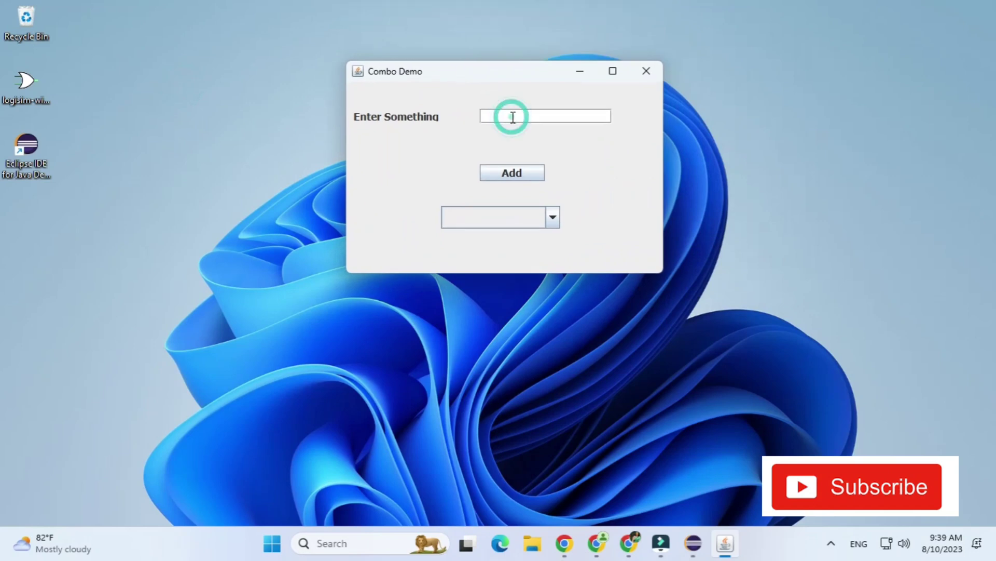
pyautogui.click(512, 173)
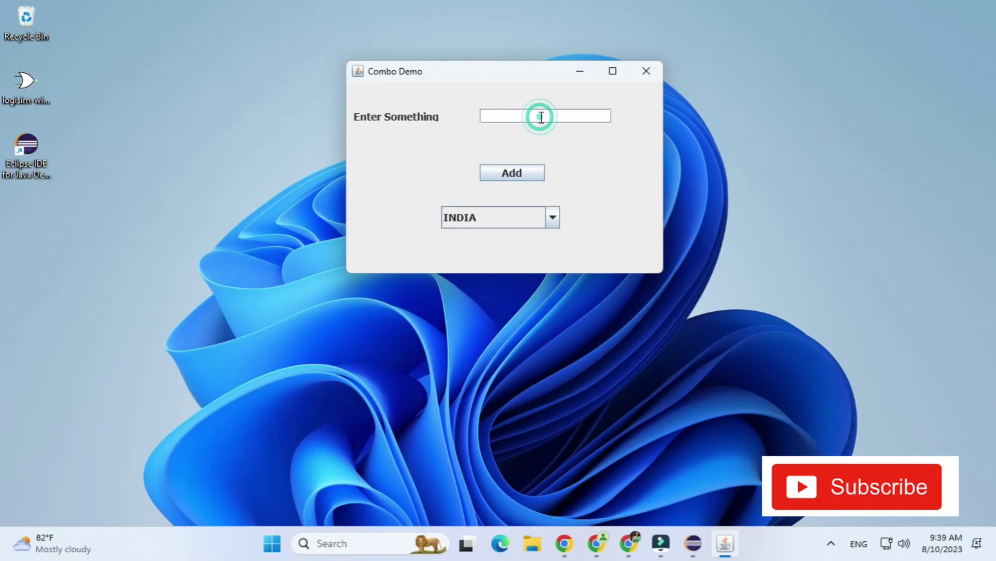
pyautogui.write('USA')
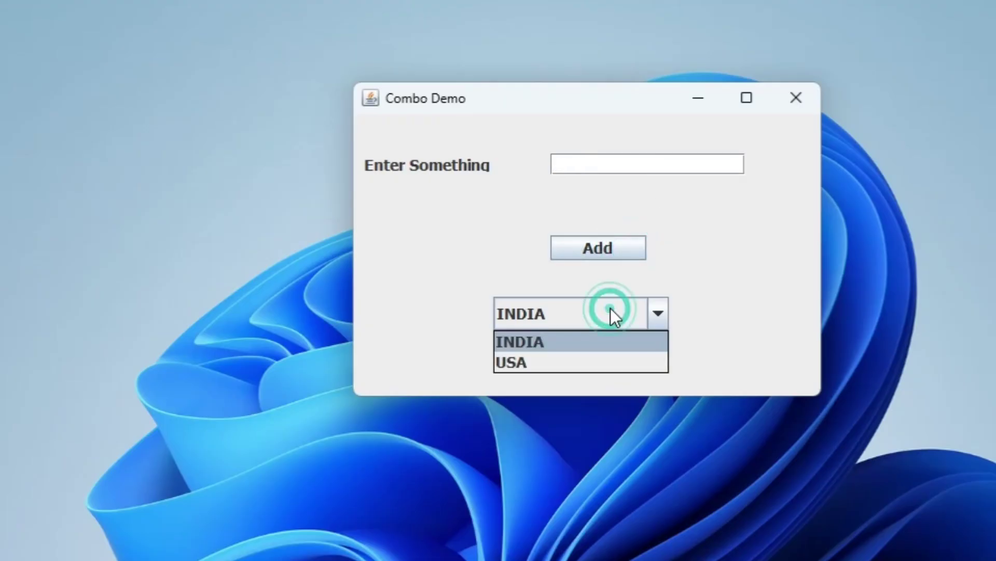
pyautogui.write('China')
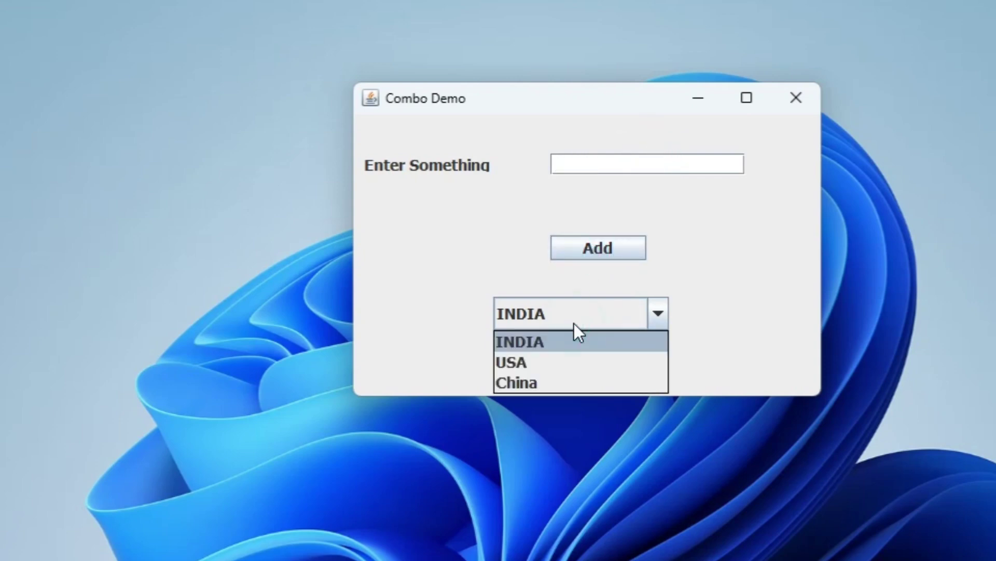
# Add the remaining entries and check the dropdown lists INDIA, USA, China and UK
pyautogui.click(521, 341)
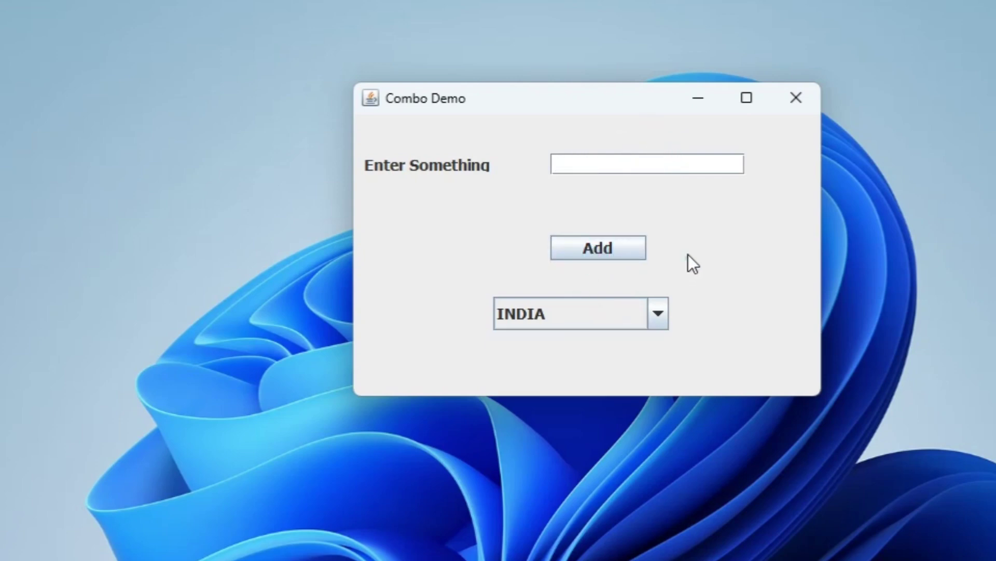
pyautogui.click(689, 164)
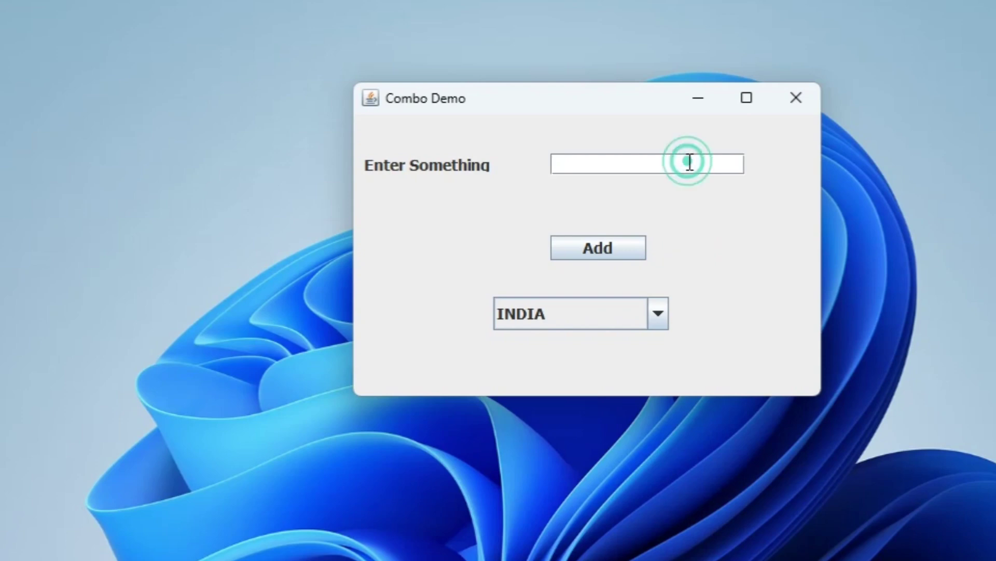
pyautogui.click(598, 248)
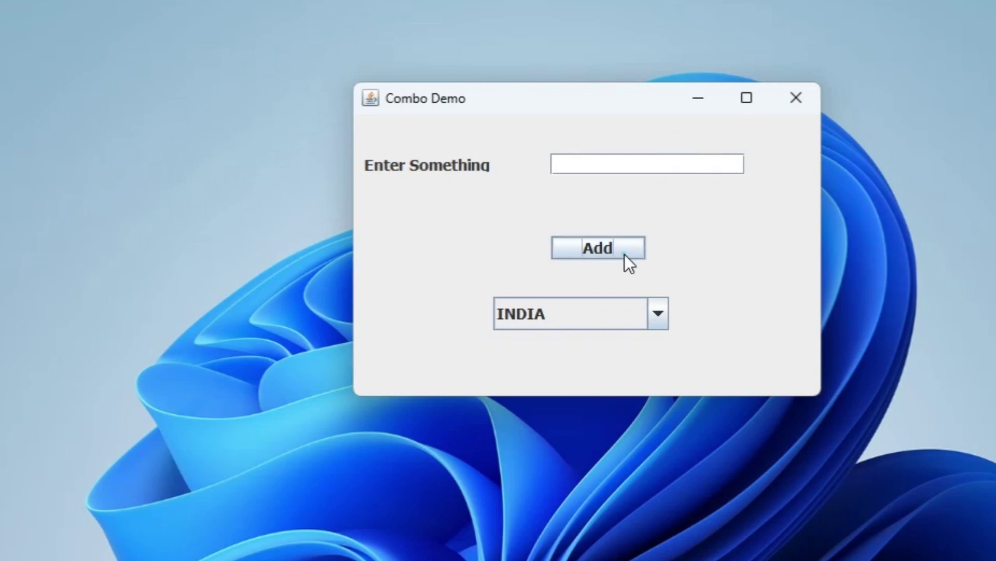
pyautogui.click(658, 314)
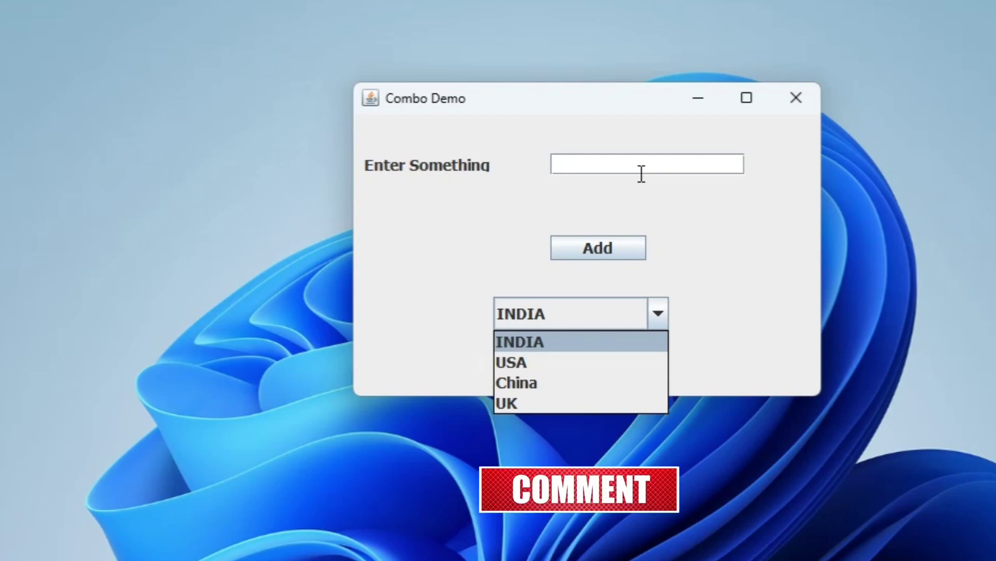
pyautogui.click(648, 164)
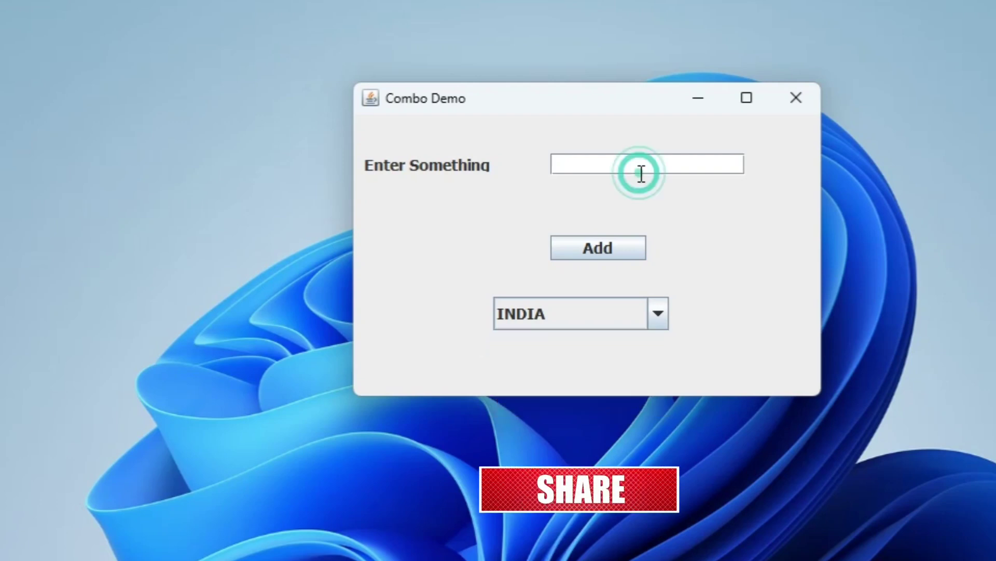